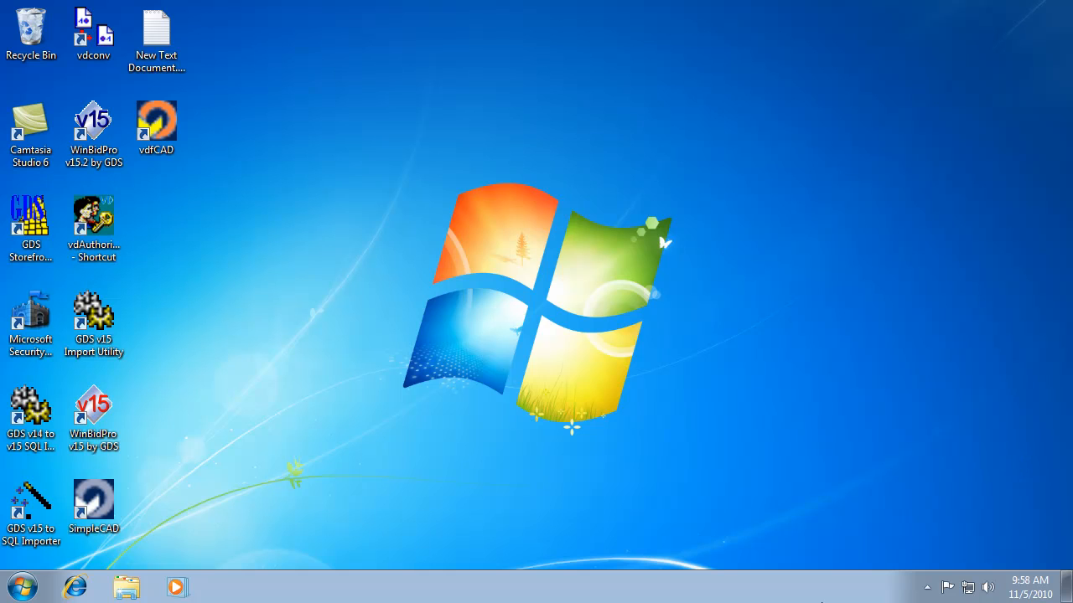
Step: Launch WinBidPro v15 from its shortcut and choose Guest as the login user name
click(94, 410)
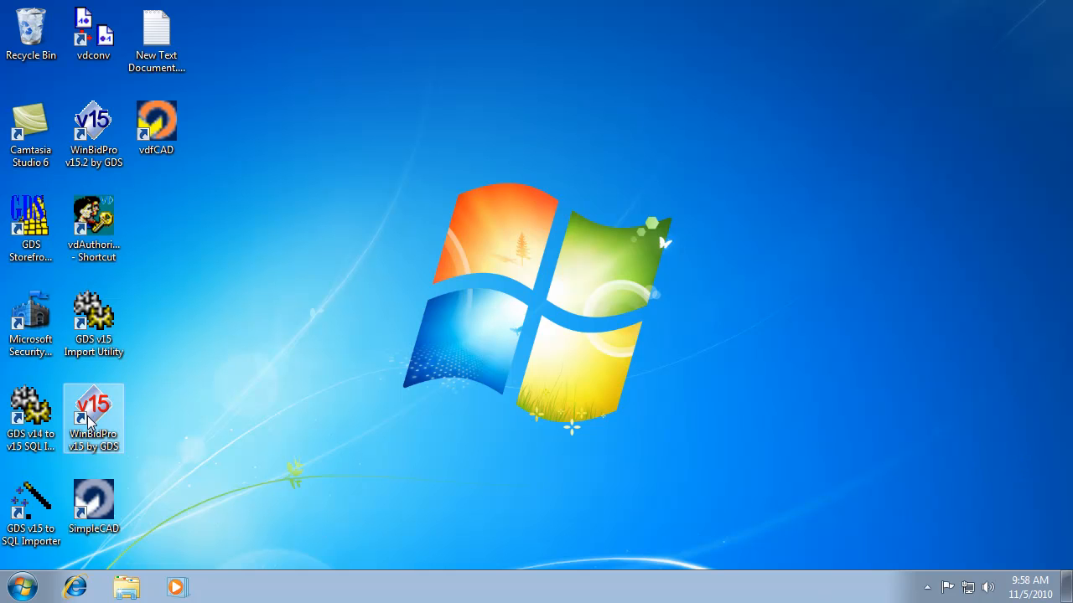
mouse_move(121, 402)
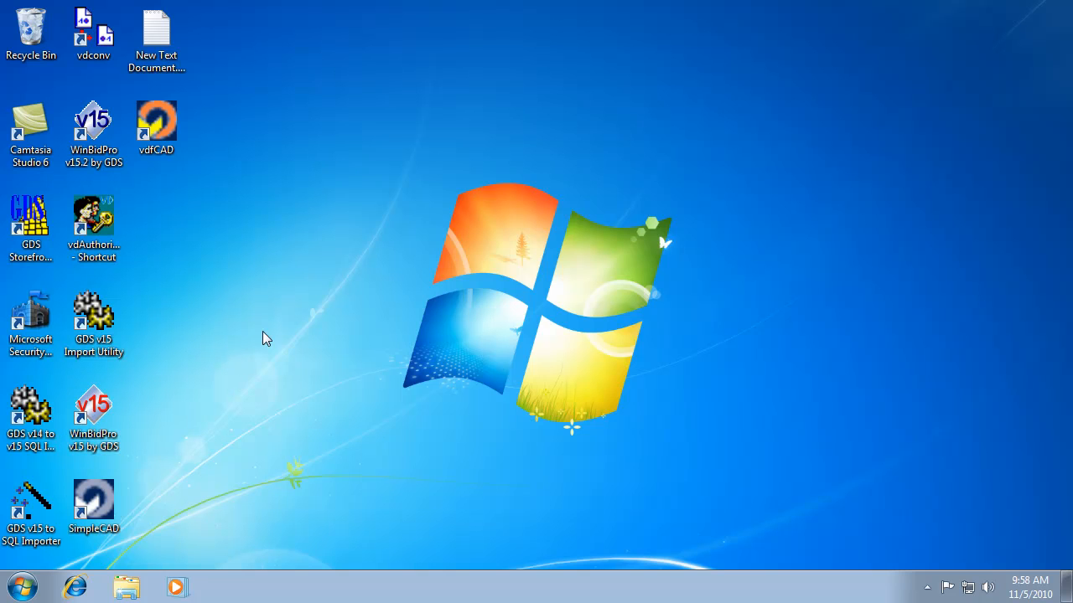
mouse_move(546, 372)
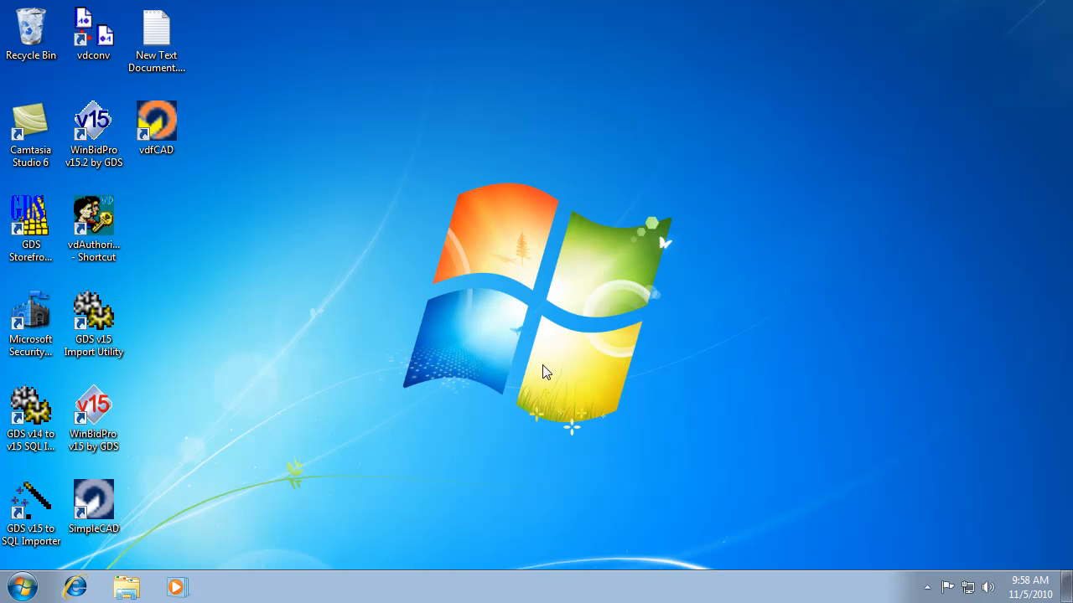
click(94, 411)
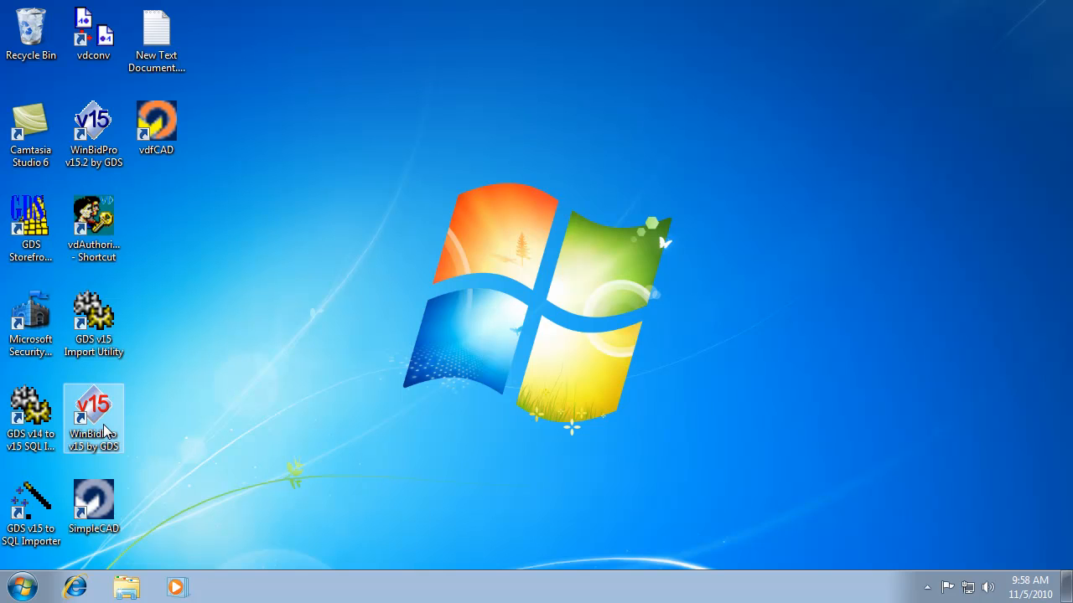
double_click(94, 411)
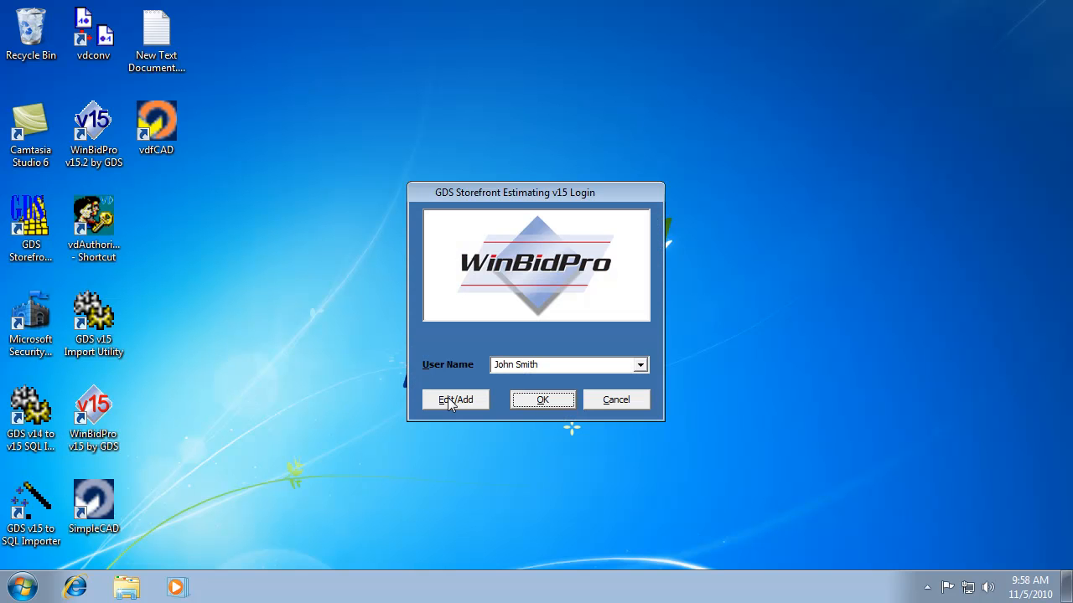
mouse_move(536, 294)
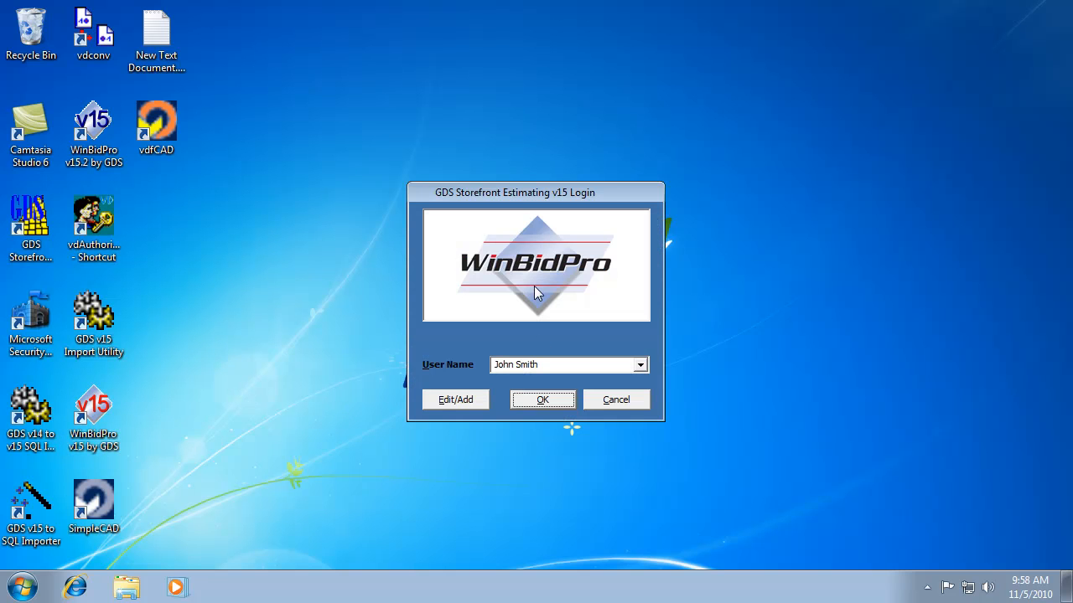
mouse_move(640, 368)
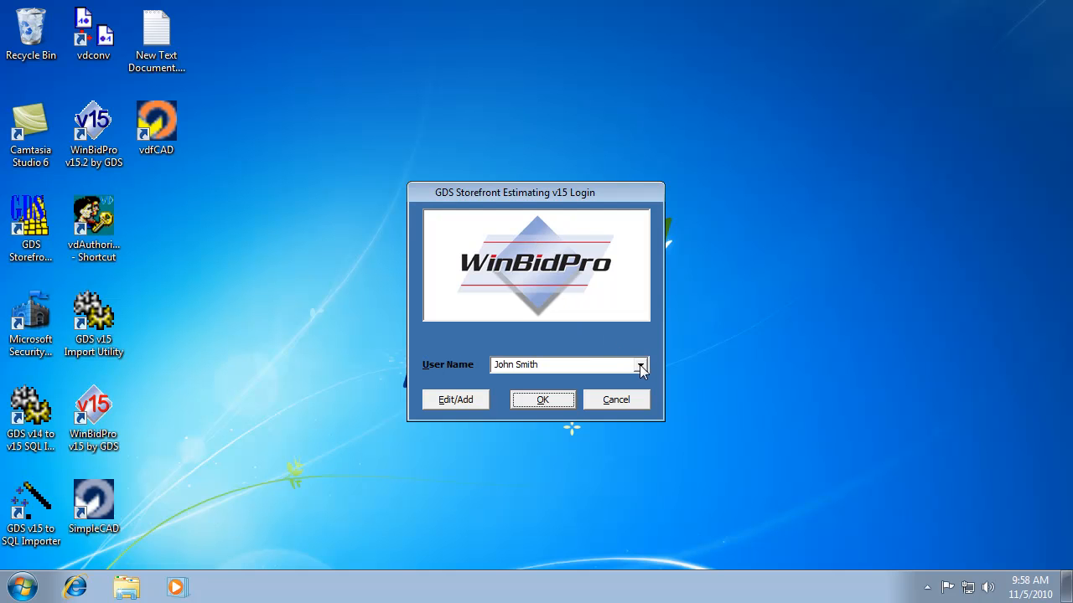
click(640, 365)
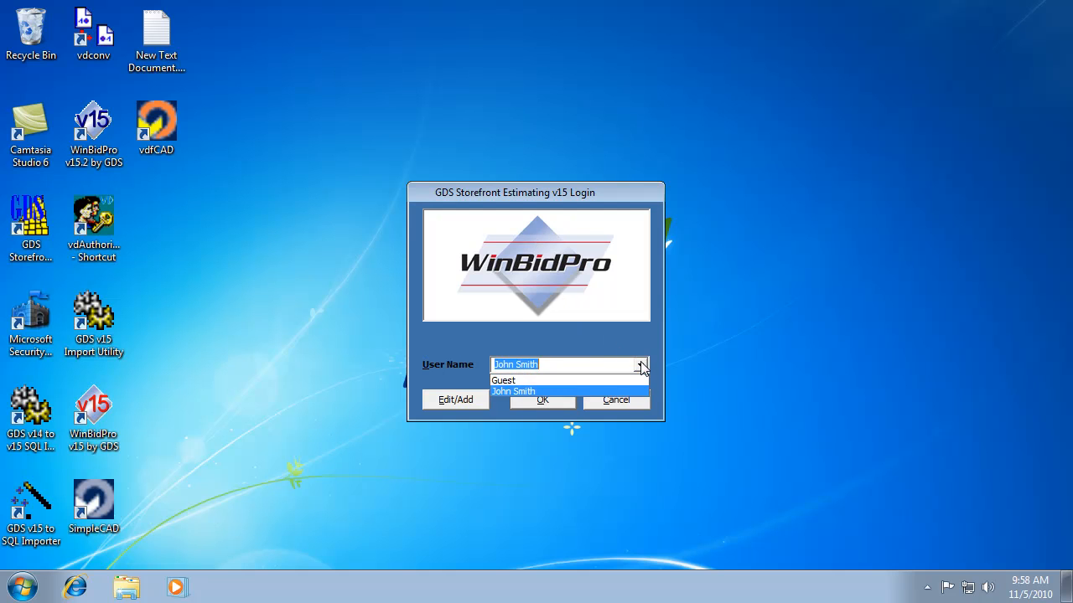
click(503, 380)
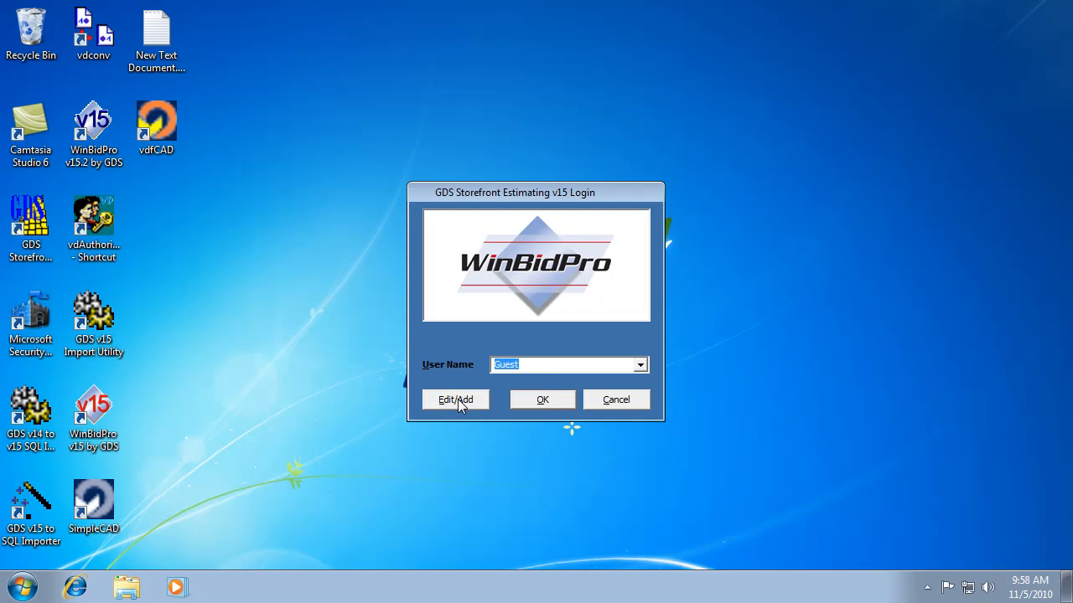
mouse_move(493, 376)
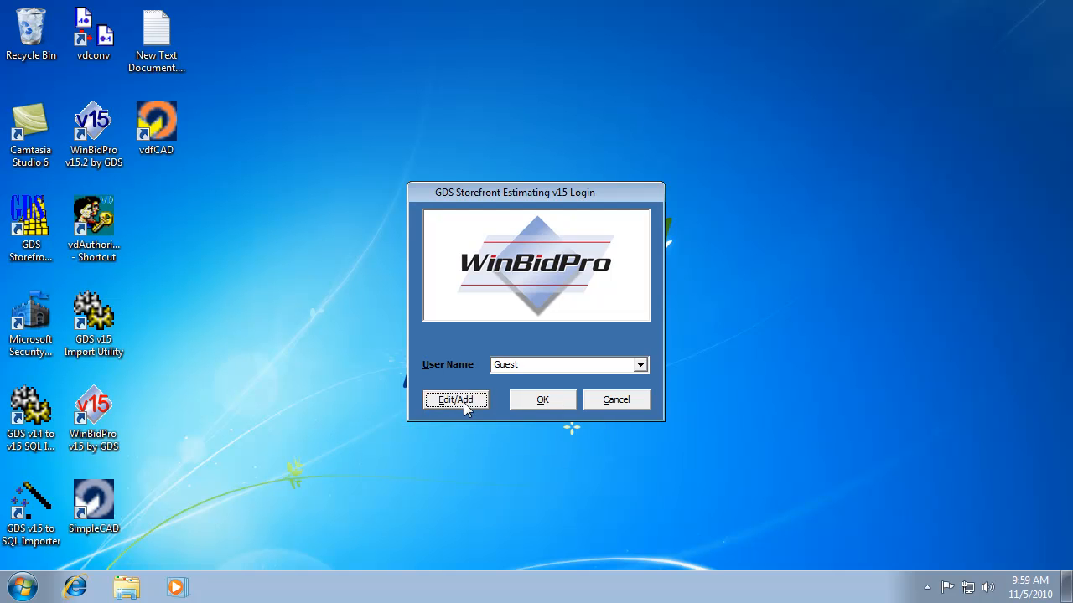
Step: Add a new user with first name Joe and last name Smith from the Edit/Add user list
click(455, 399)
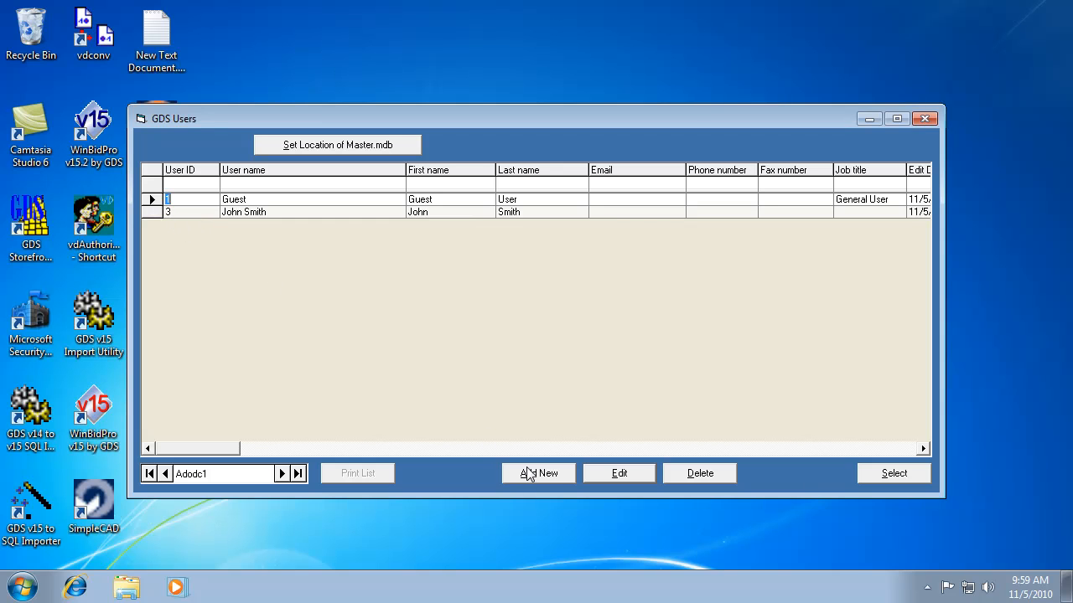
click(538, 472)
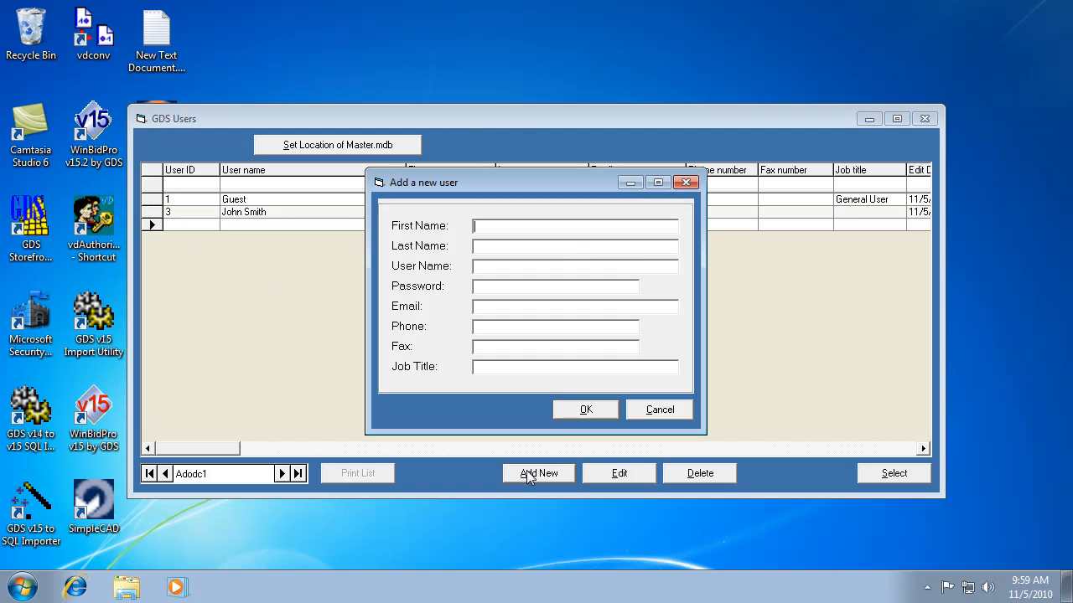
text(Joe)
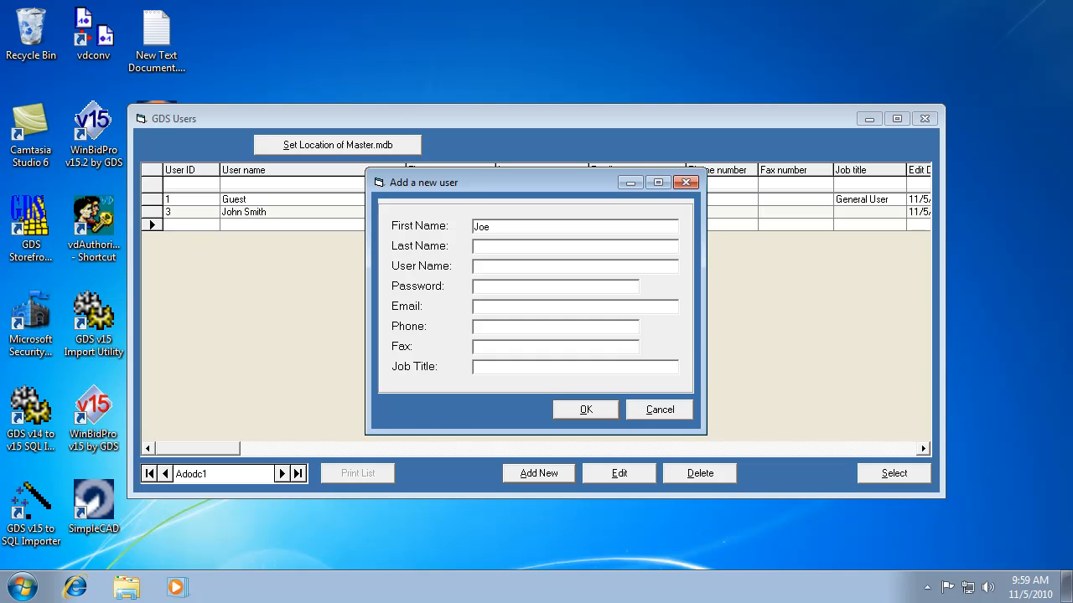
text(Smith)
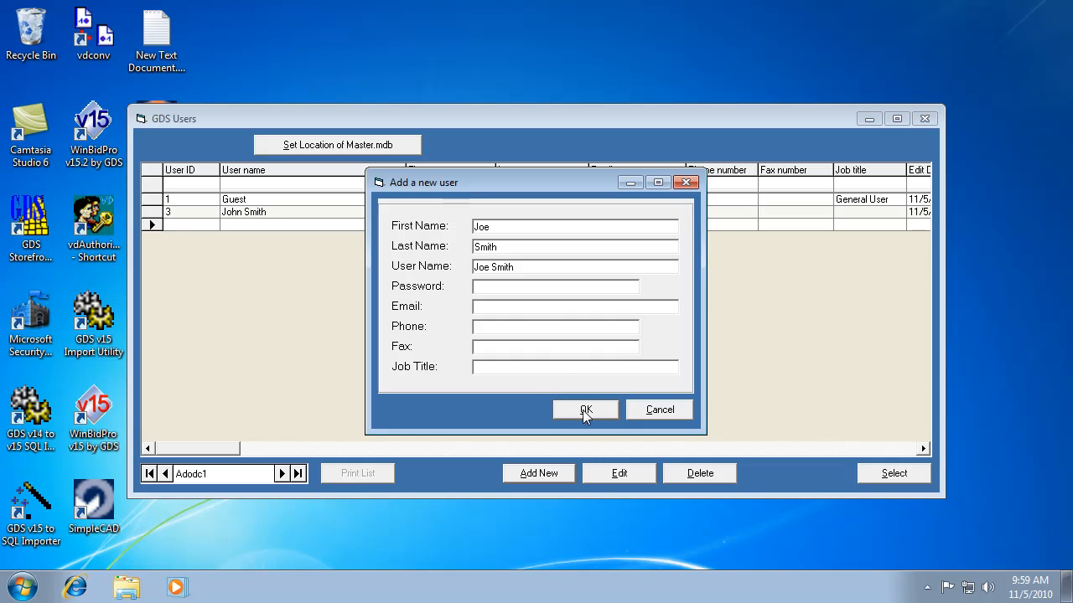
Step: Save Joe Smith as user 4, then select the John Smith row in the user list
click(585, 409)
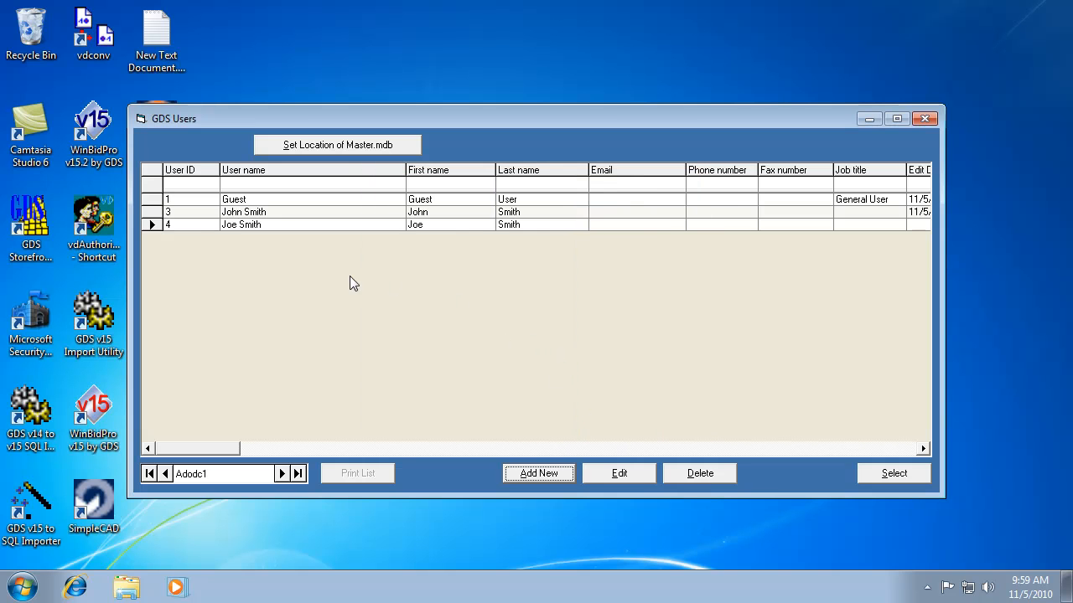
mouse_move(362, 290)
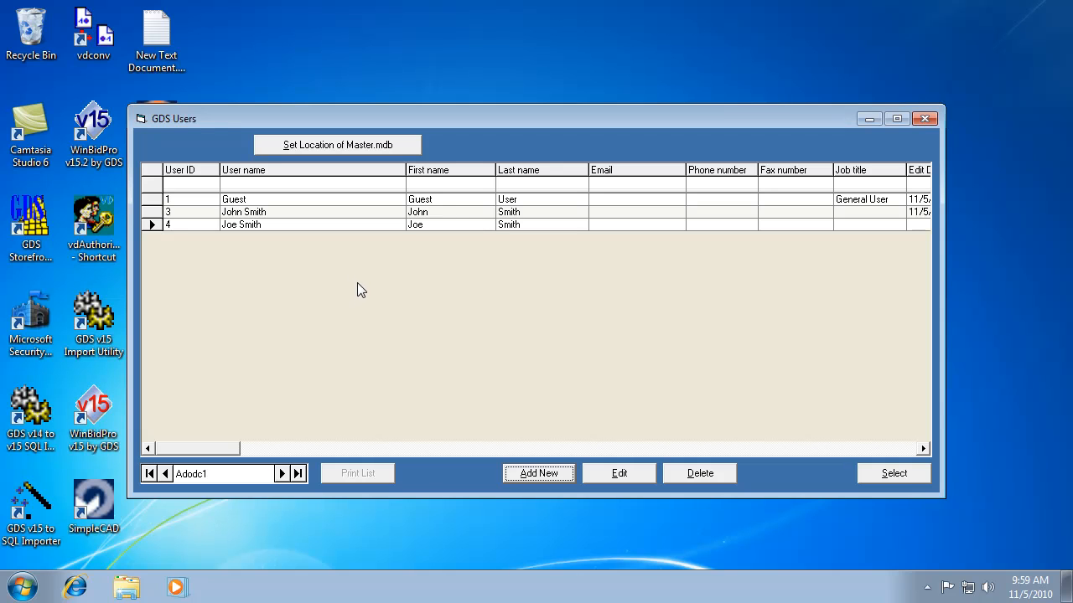
mouse_move(442, 274)
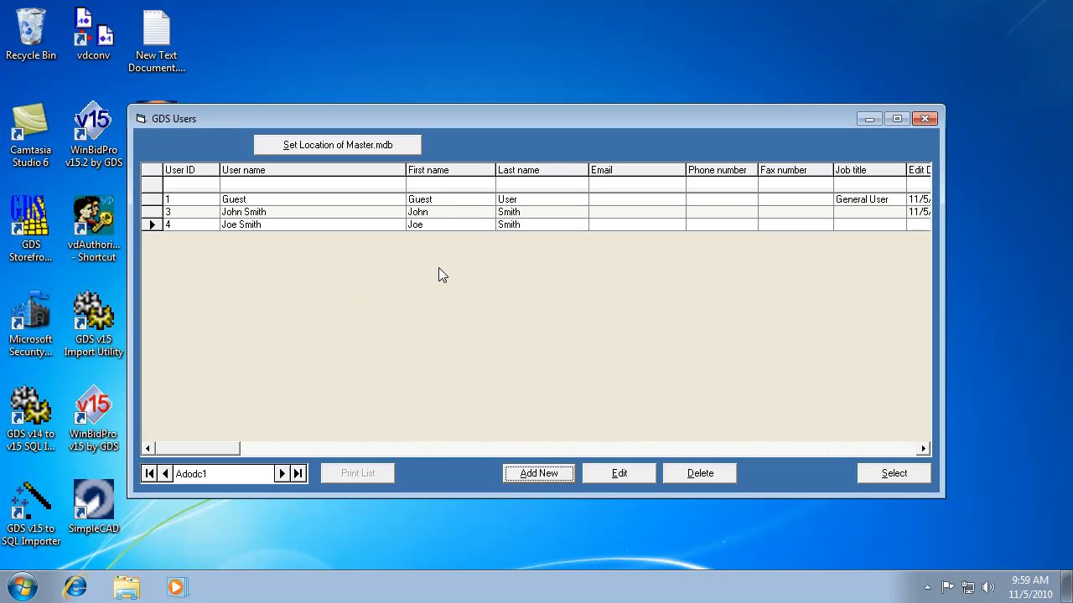
mouse_move(617, 350)
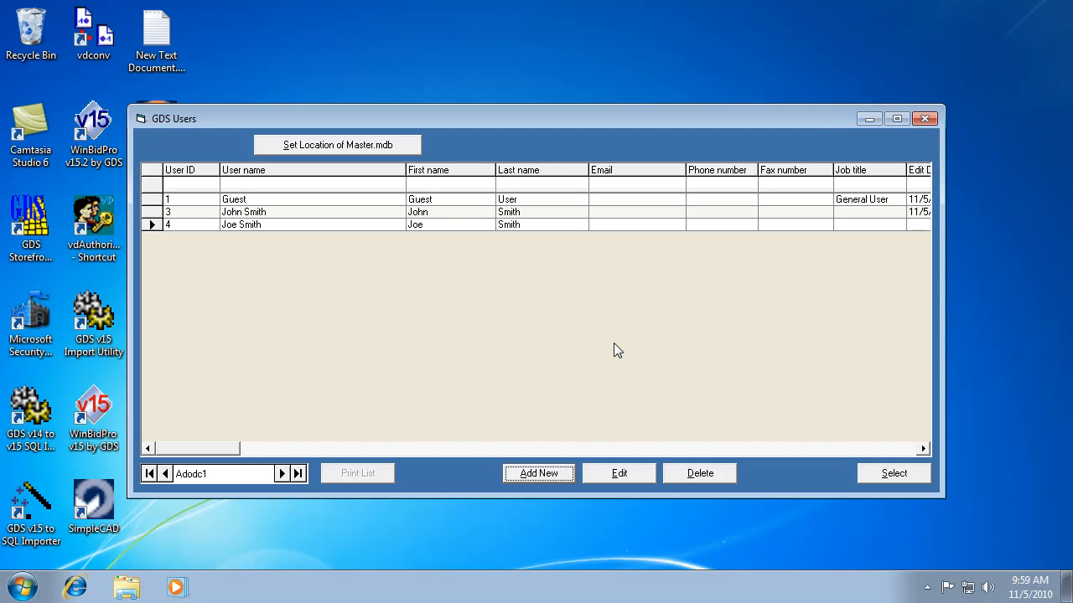
mouse_move(616, 452)
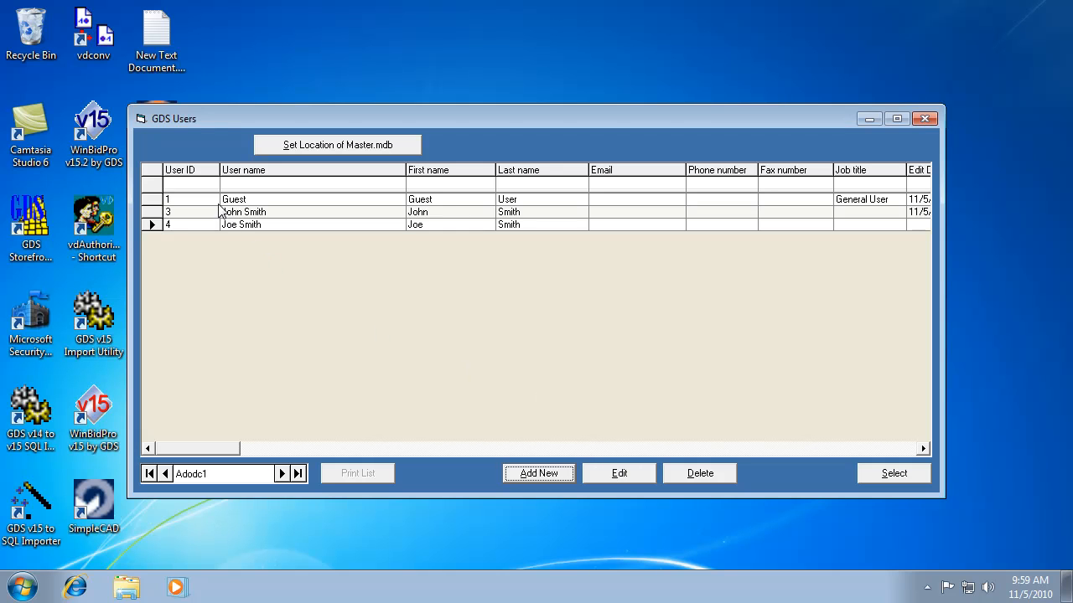
click(218, 211)
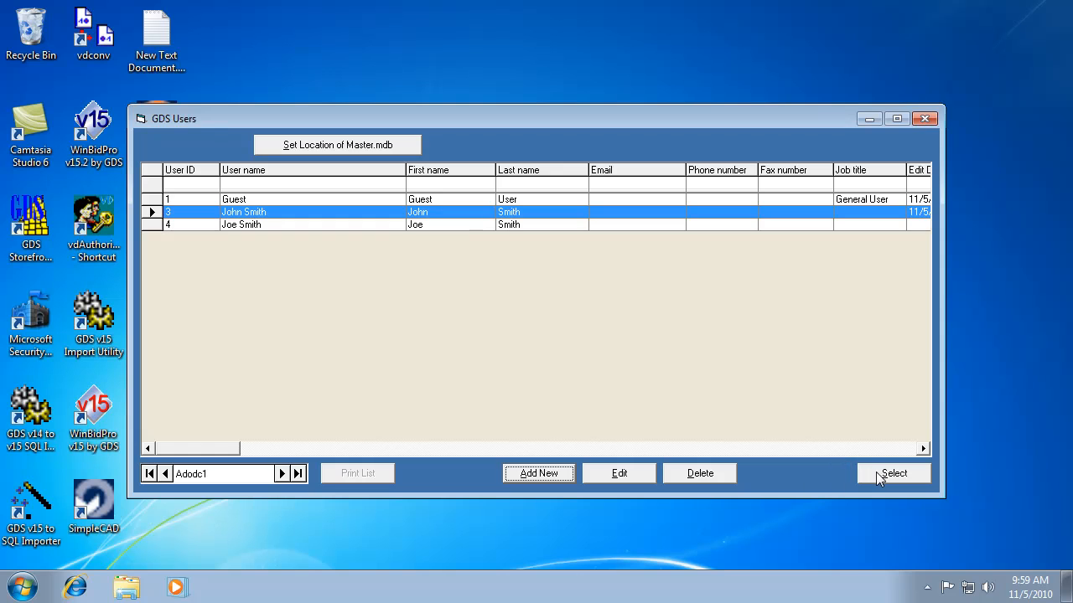
Step: Log in as John Smith, reaching the Select a Vendor window with Sample Metal Vendor
click(893, 472)
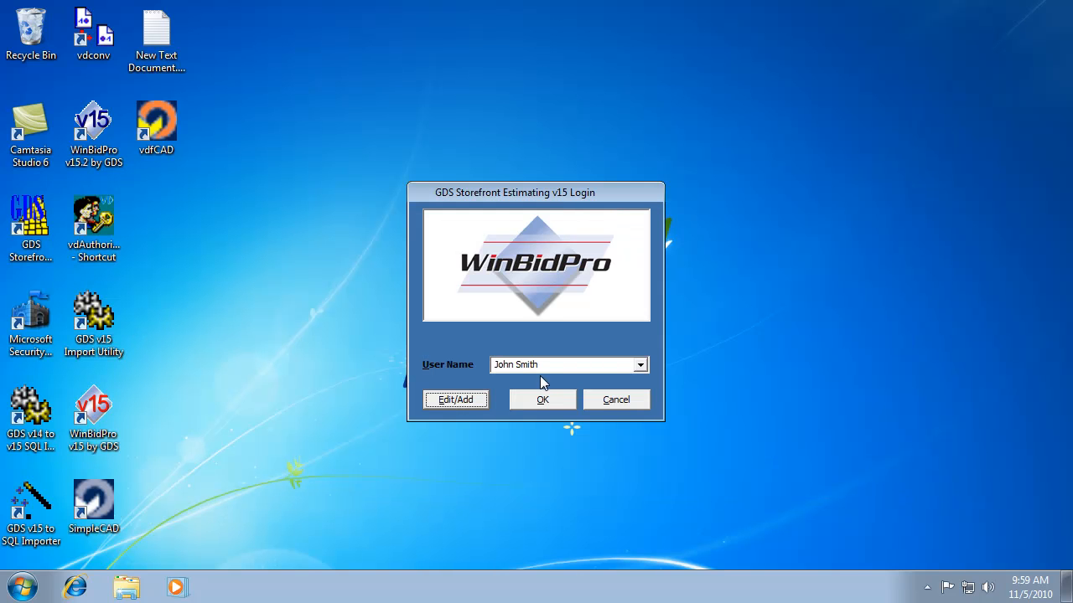
mouse_move(644, 373)
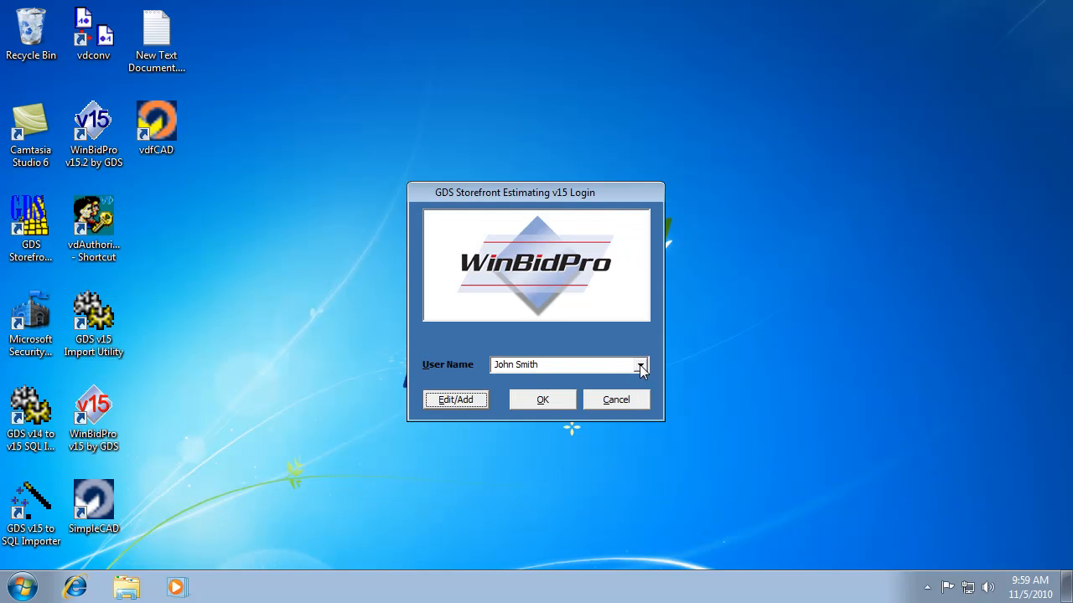
click(640, 366)
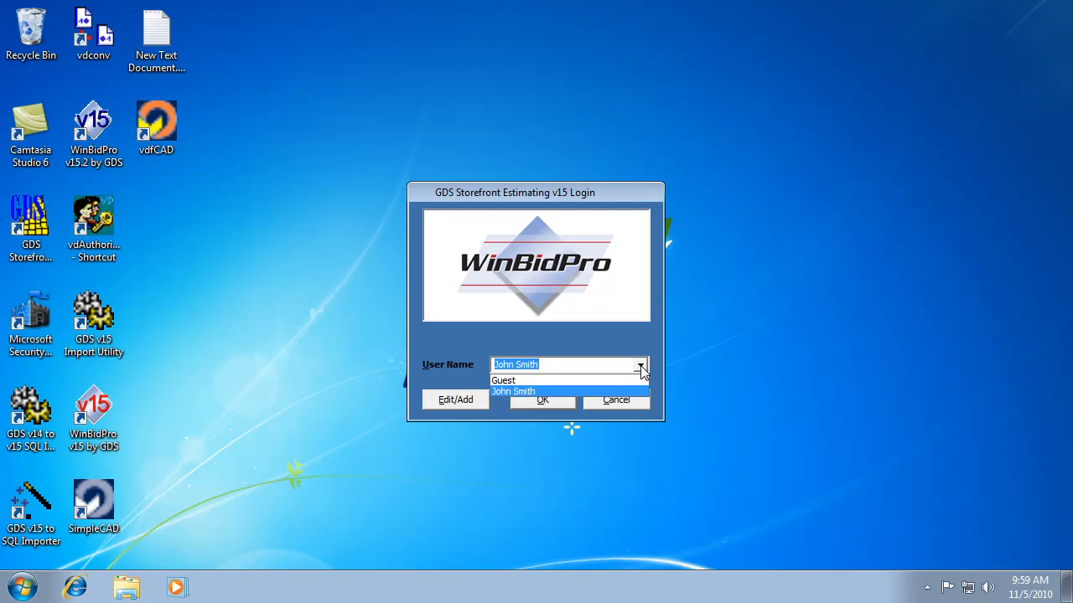
click(513, 393)
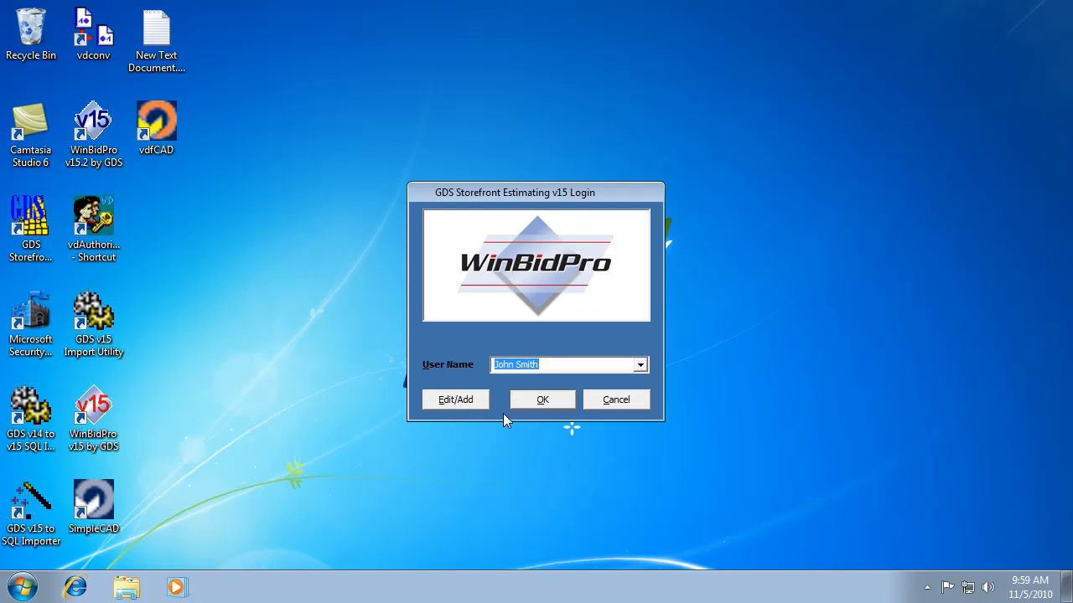
mouse_move(530, 379)
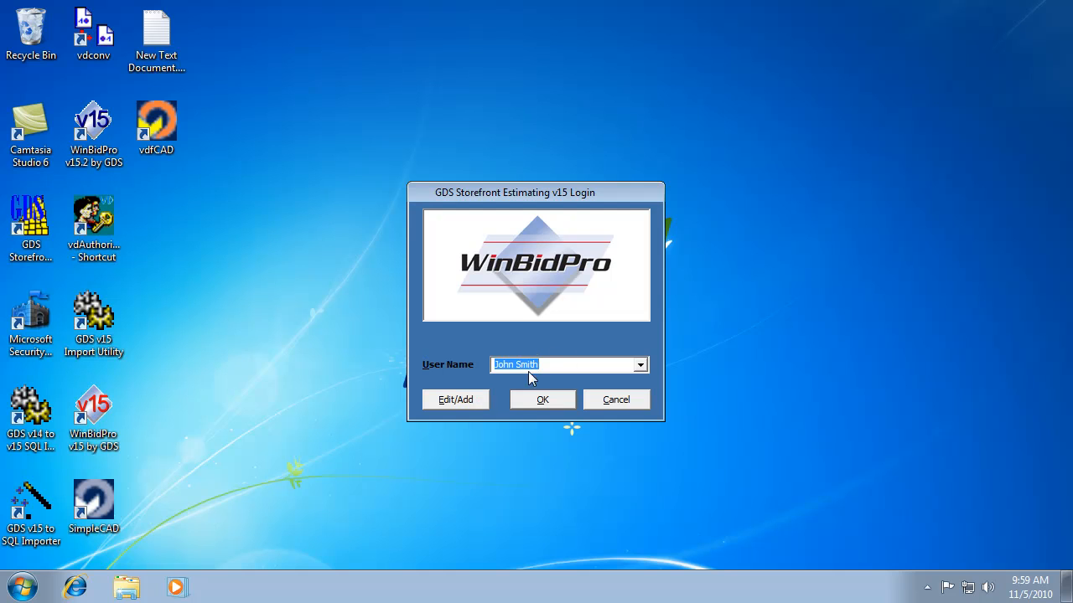
mouse_move(523, 379)
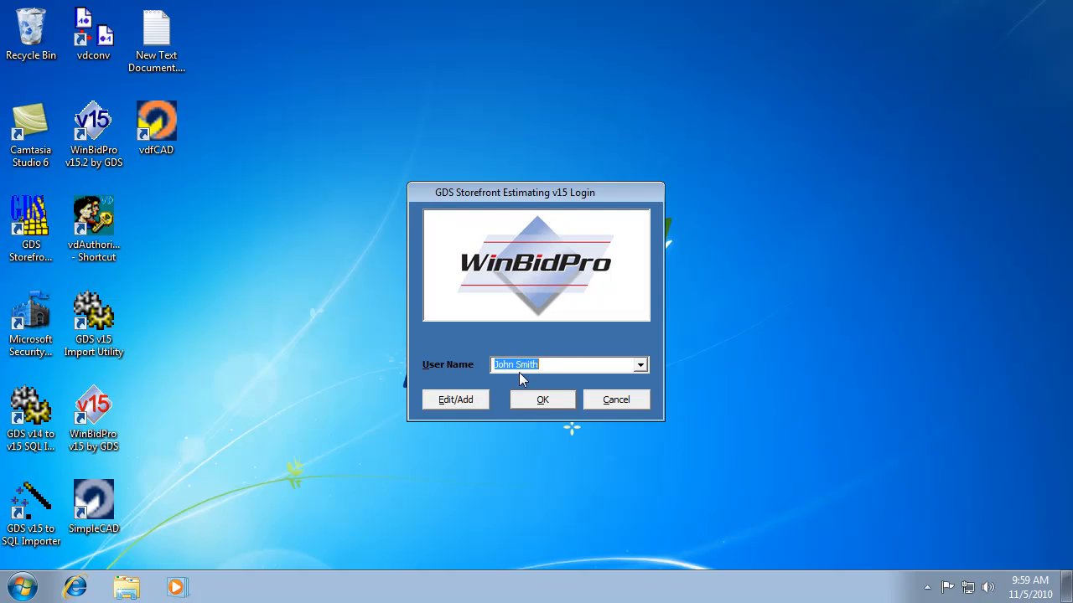
mouse_move(543, 399)
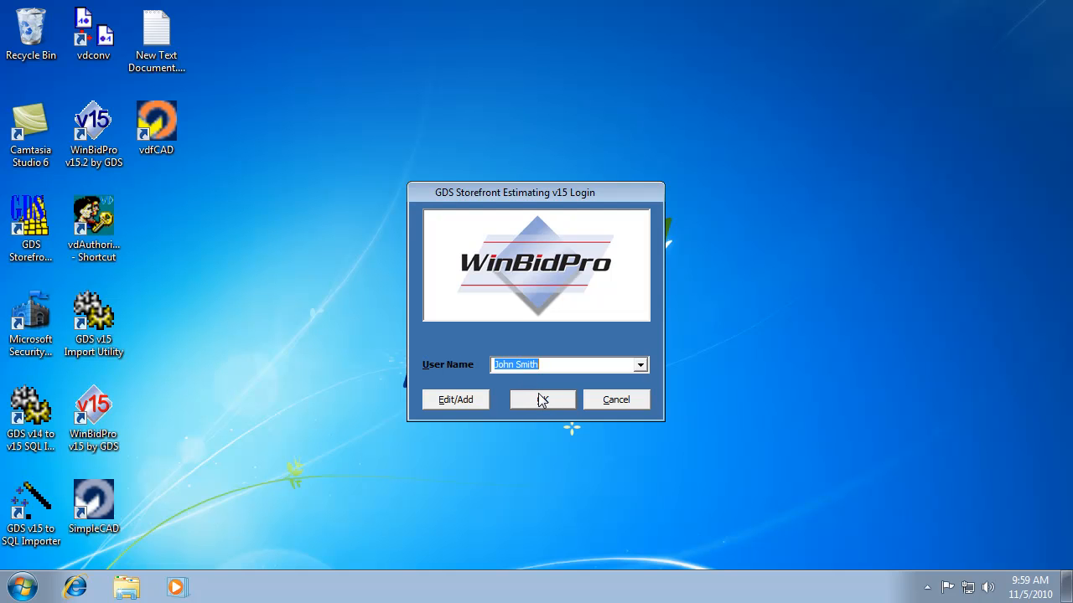
mouse_move(543, 383)
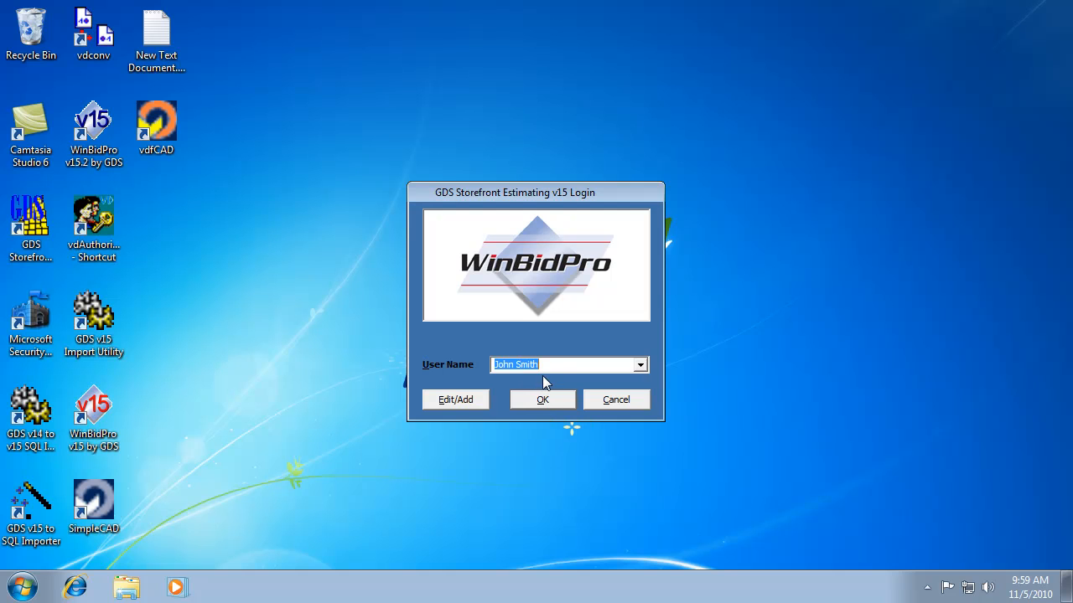
mouse_move(549, 384)
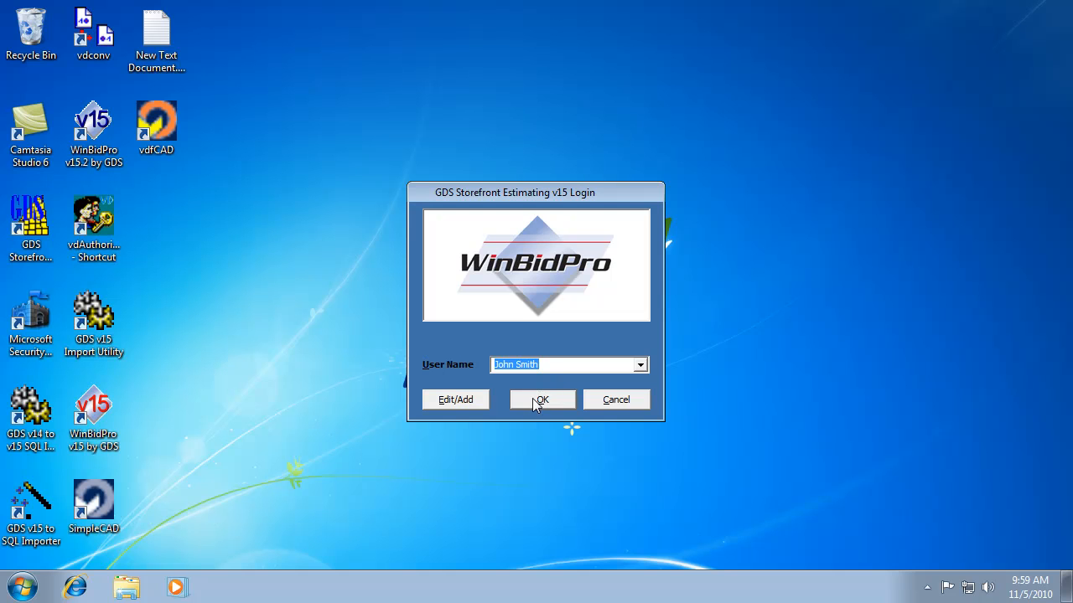
mouse_move(543, 399)
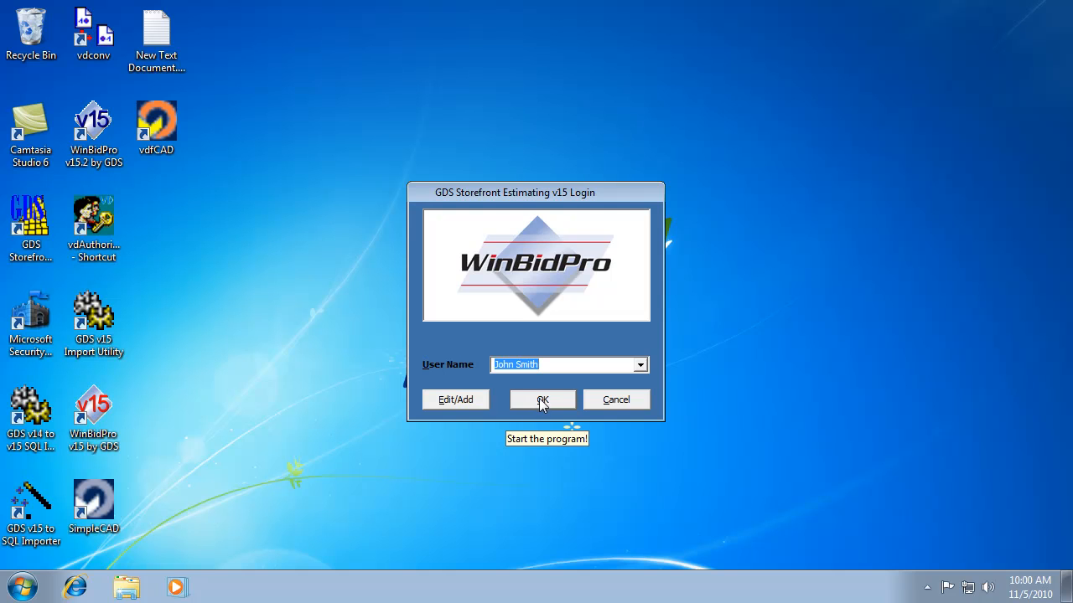
mouse_move(523, 404)
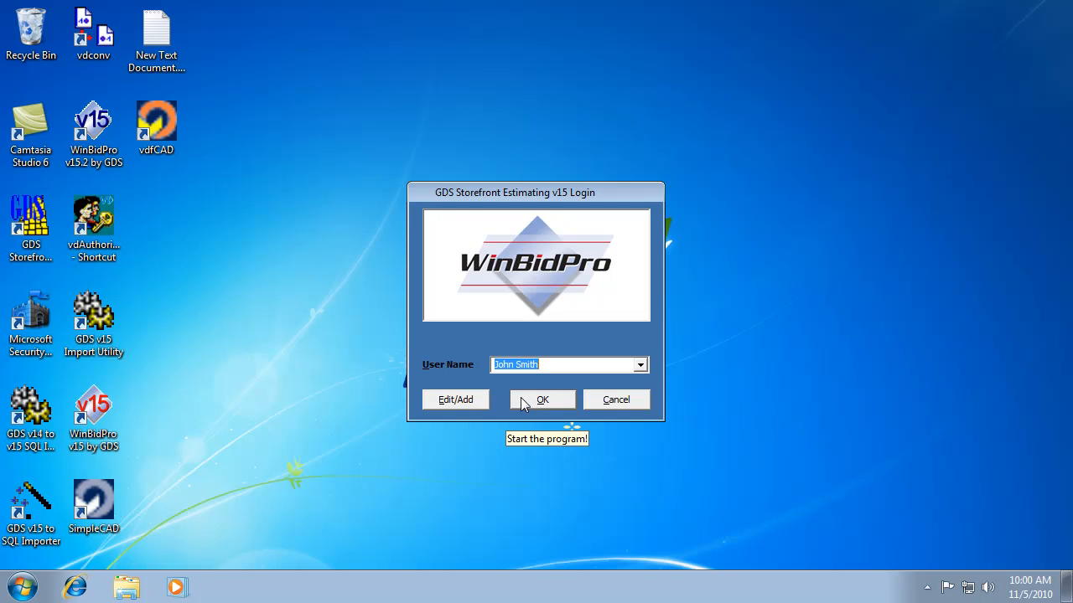
mouse_move(533, 409)
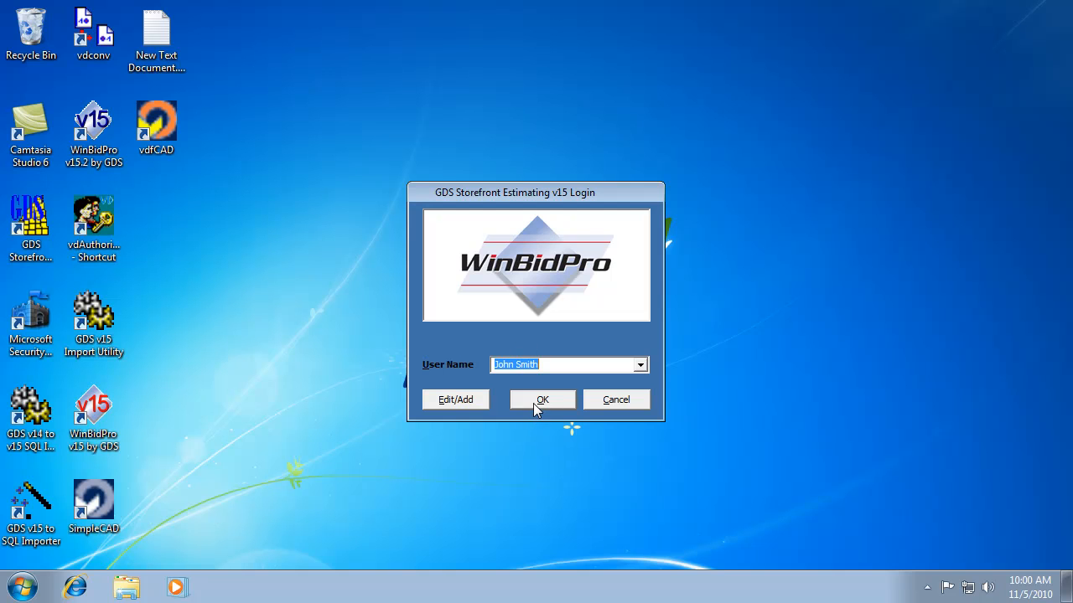
click(541, 399)
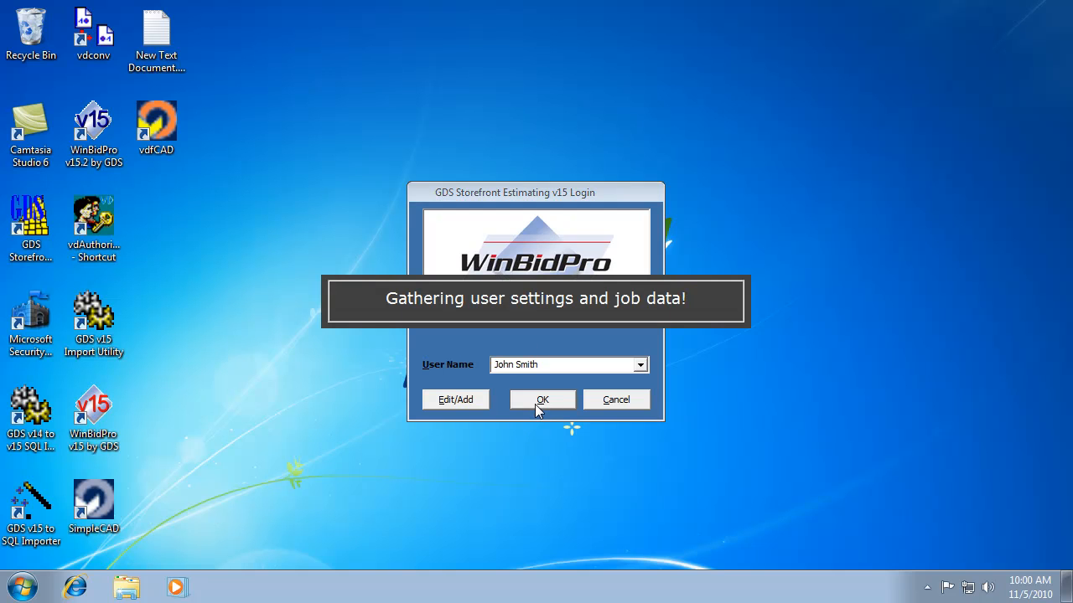
click(542, 399)
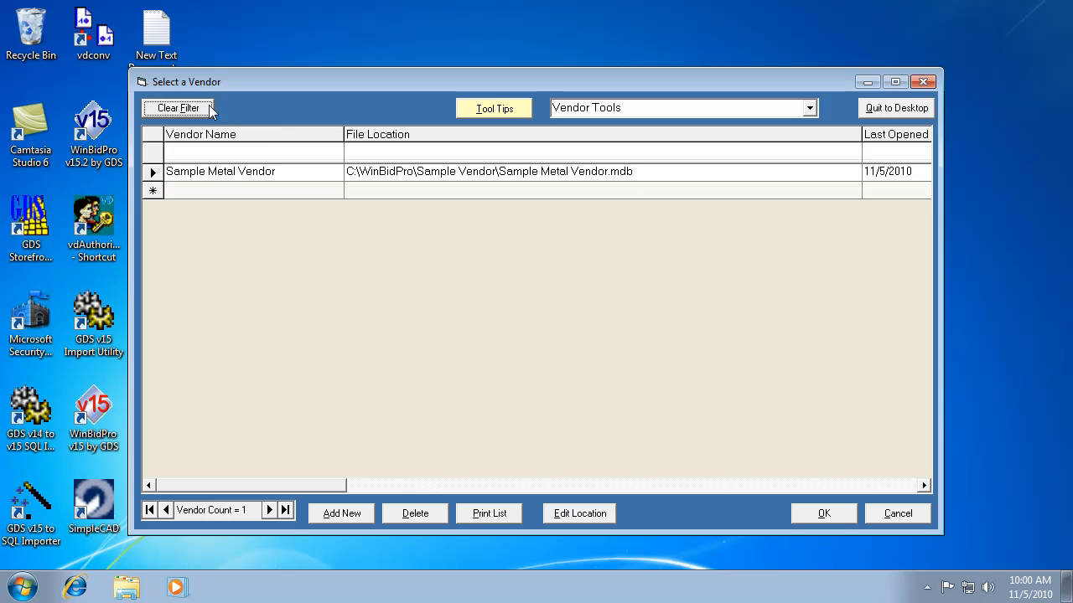
mouse_move(295, 218)
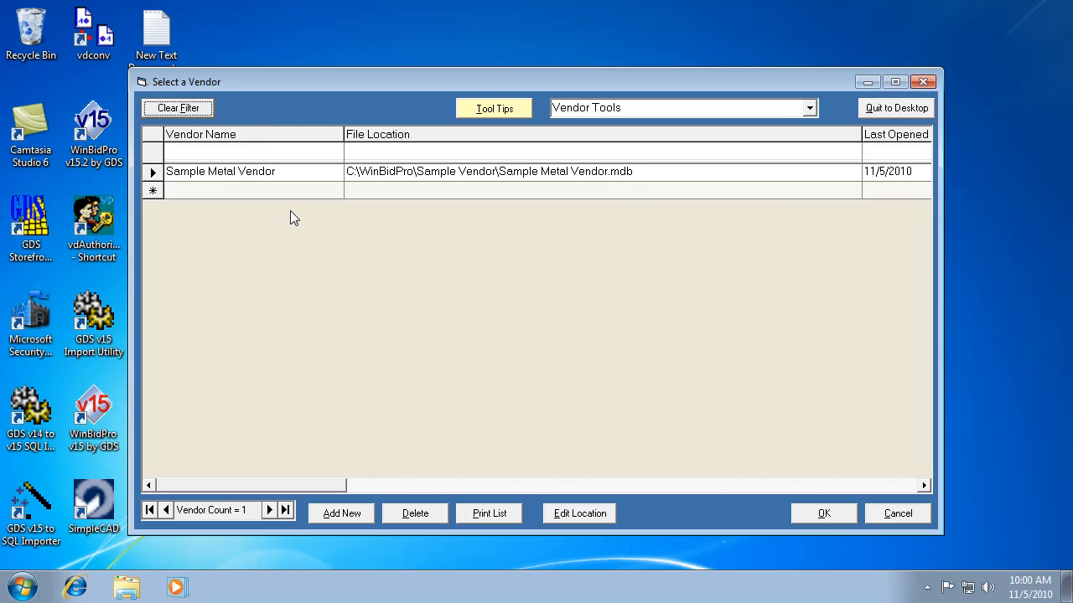
mouse_move(268, 247)
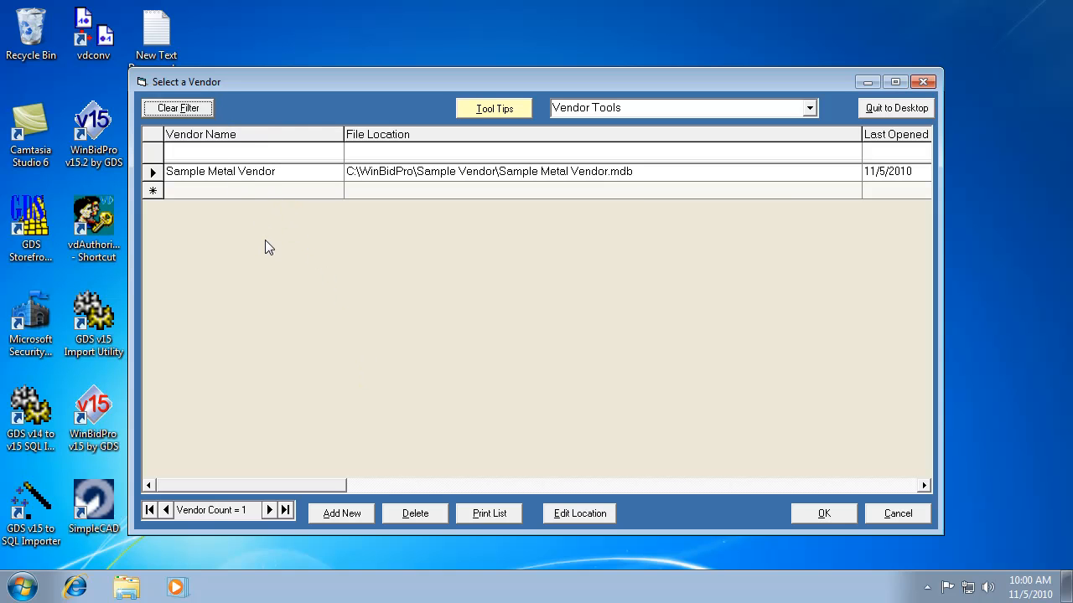
mouse_move(377, 278)
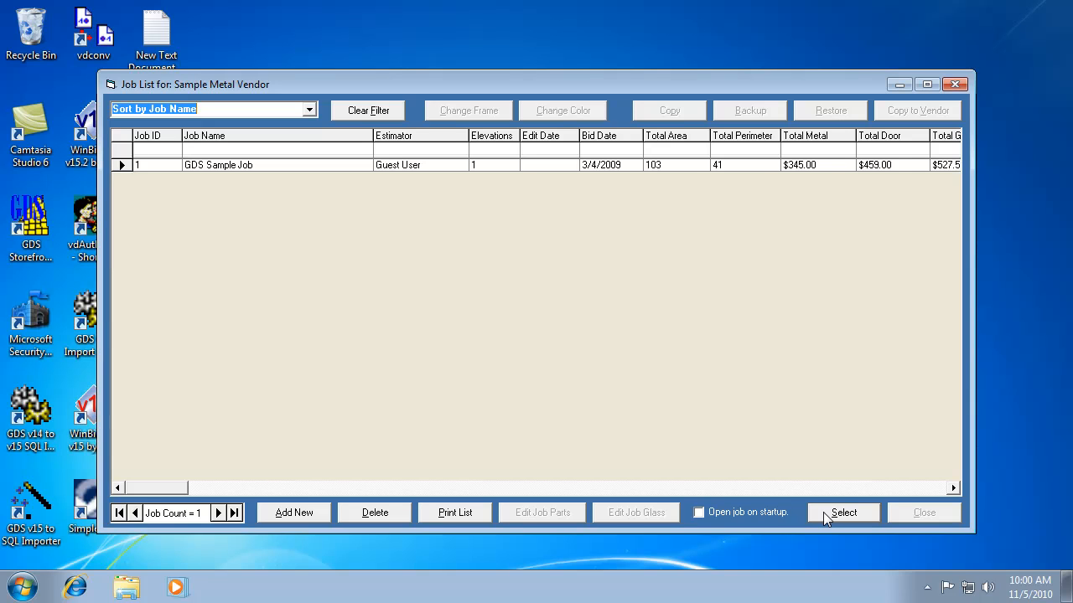
mouse_move(379, 245)
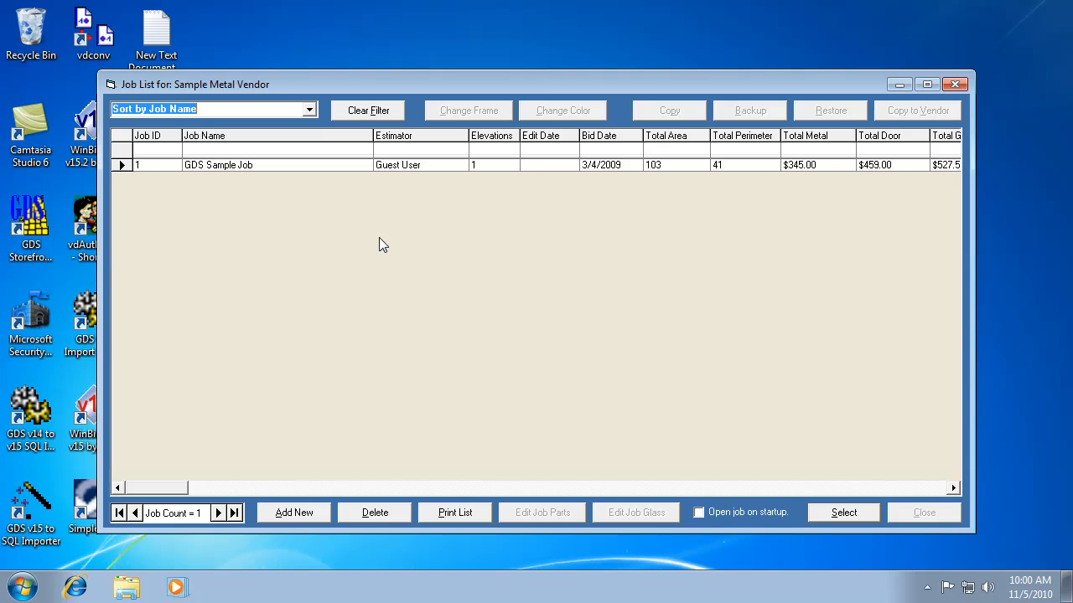
mouse_move(154, 92)
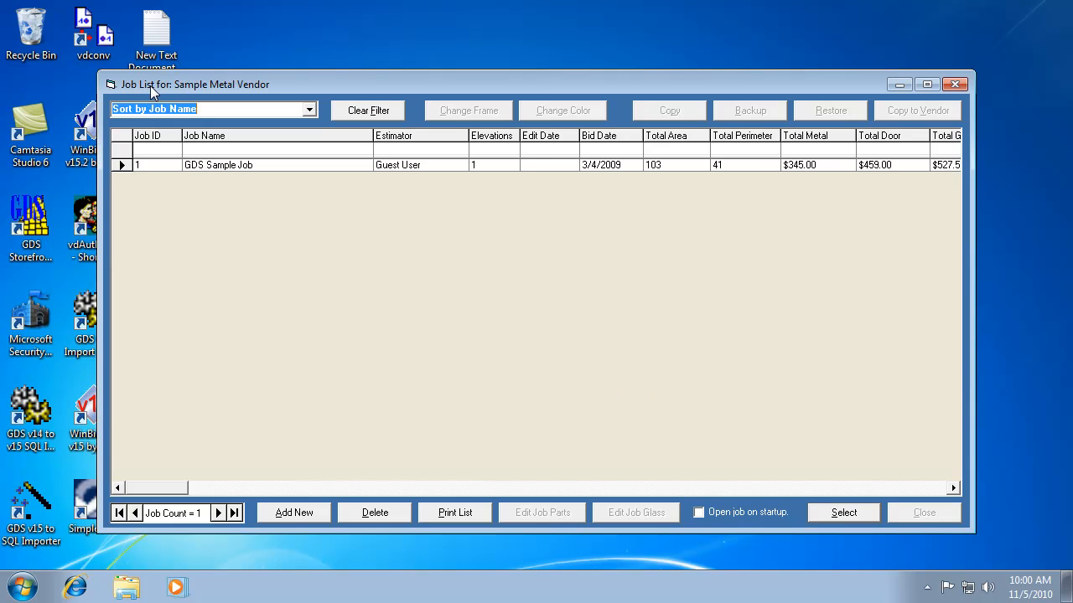
mouse_move(164, 90)
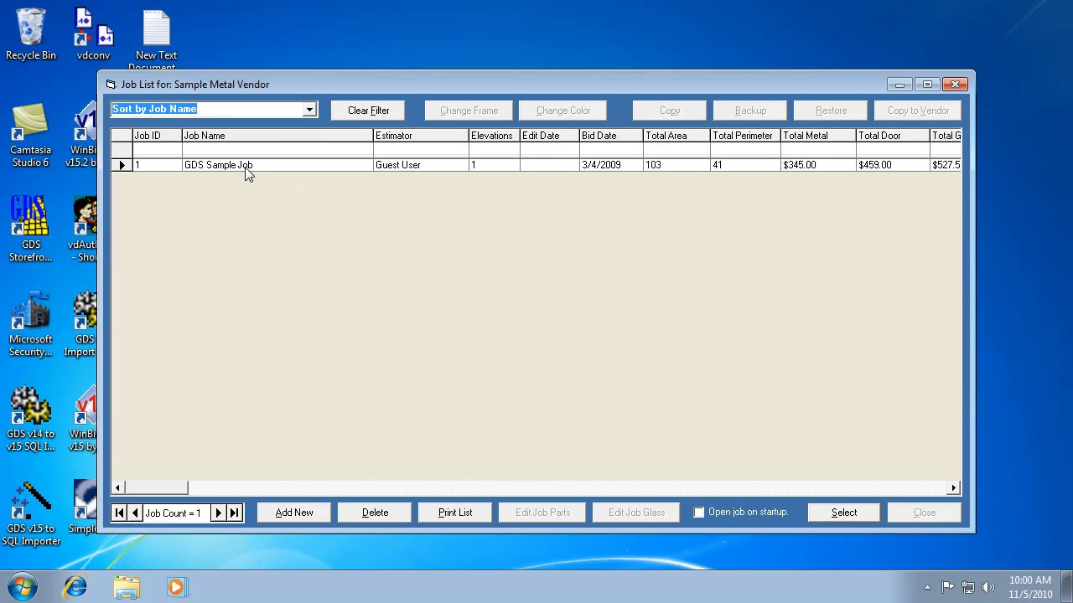
mouse_move(517, 335)
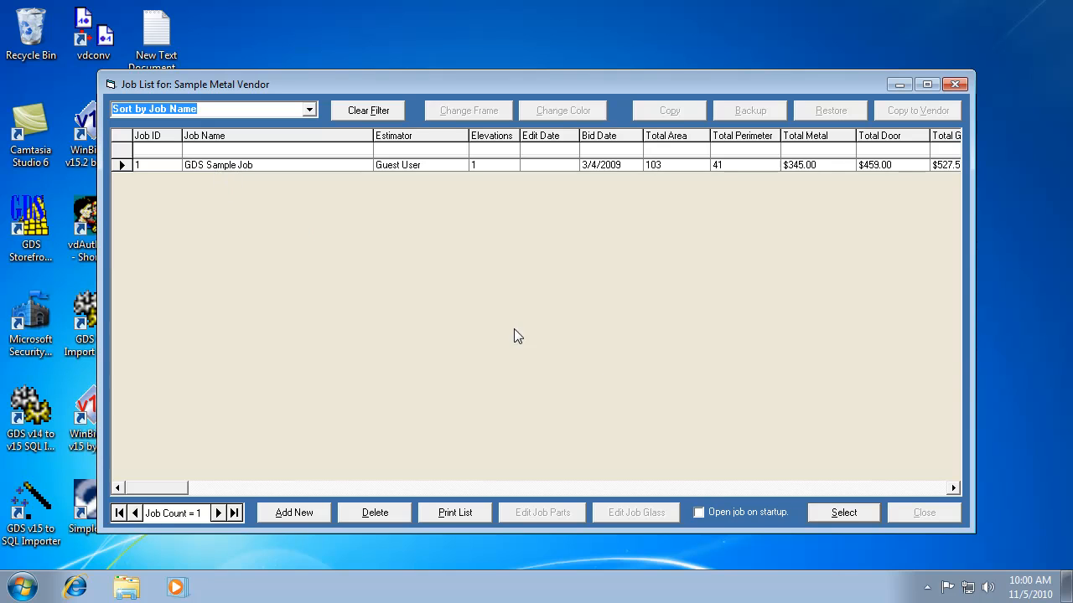
mouse_move(727, 523)
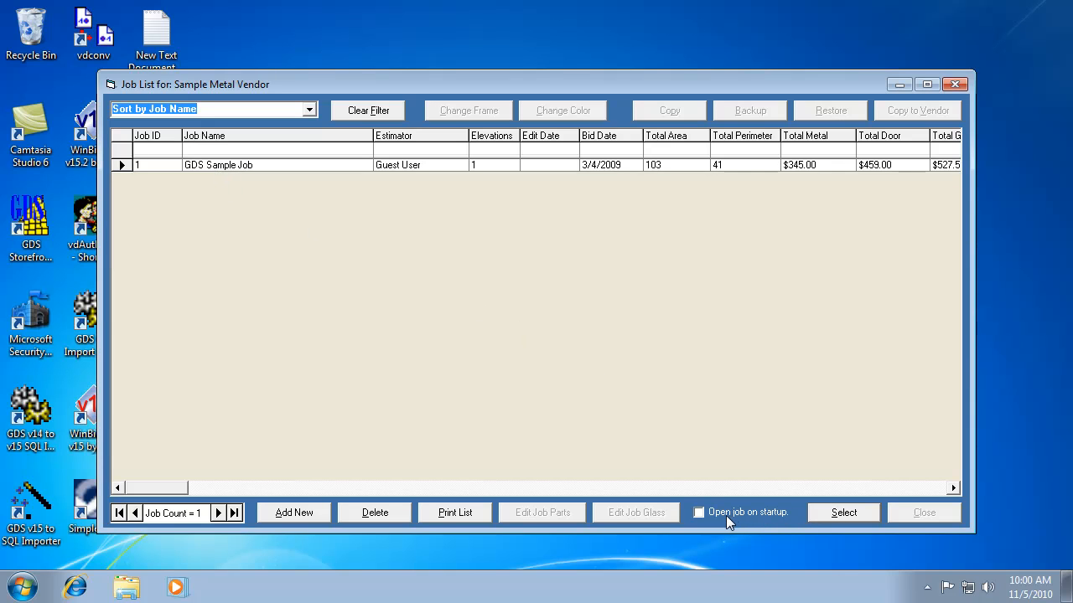
mouse_move(757, 523)
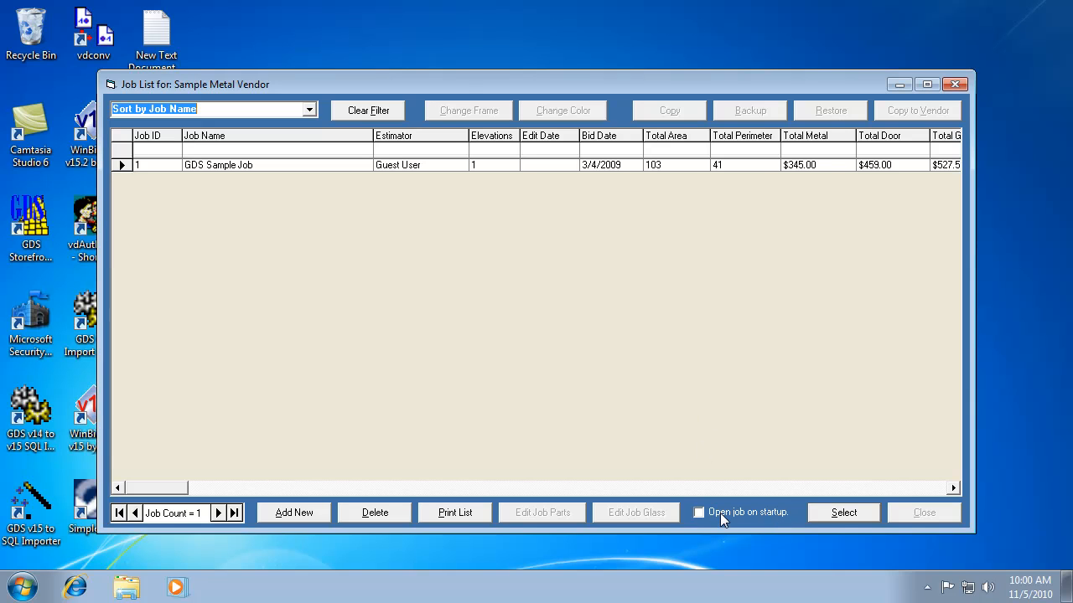
mouse_move(710, 509)
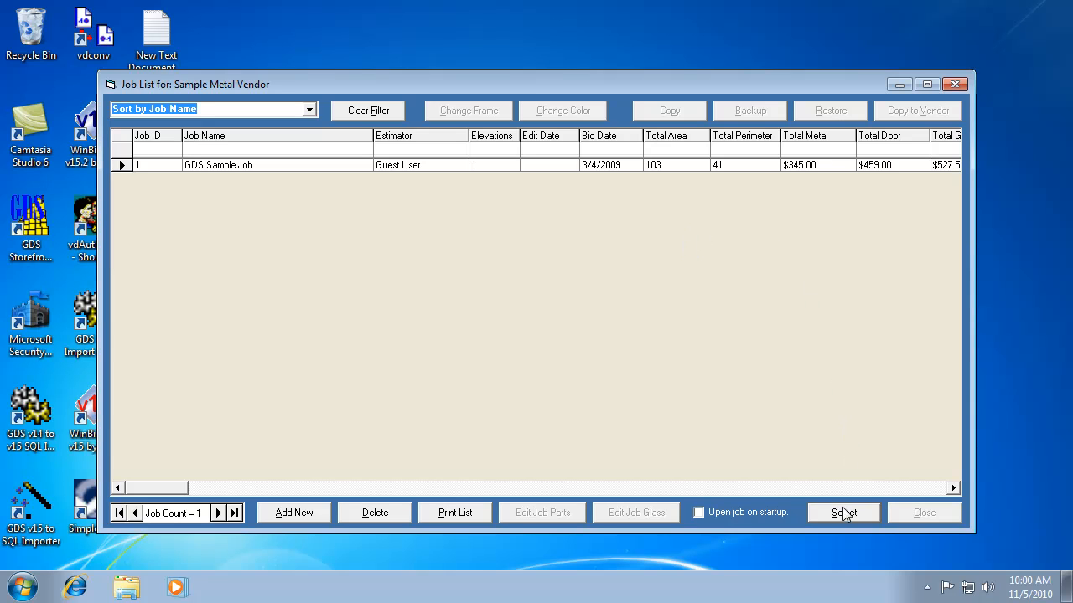
mouse_move(831, 516)
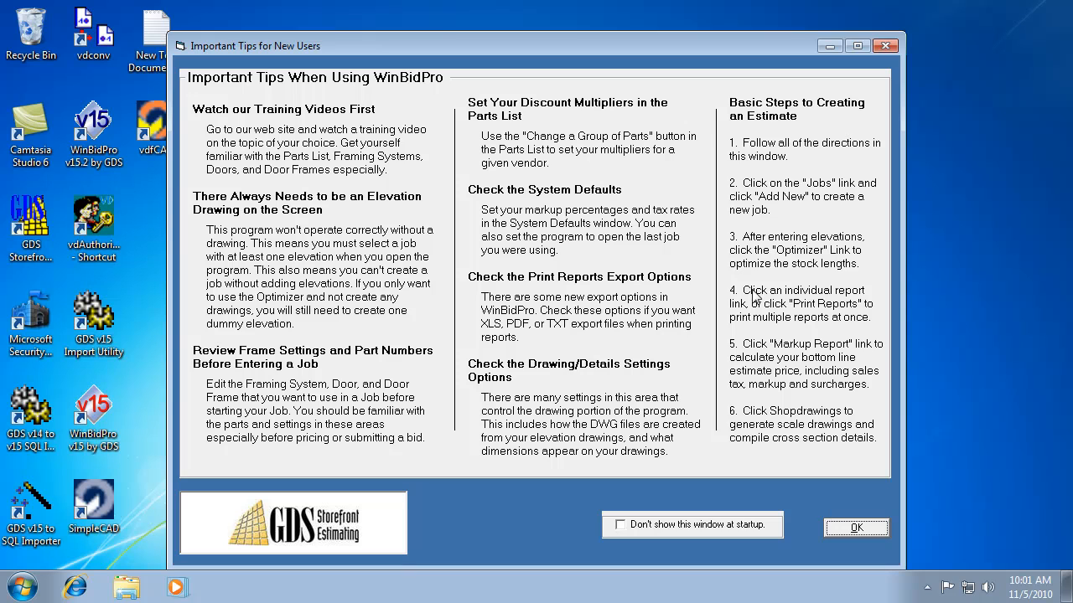
mouse_move(717, 20)
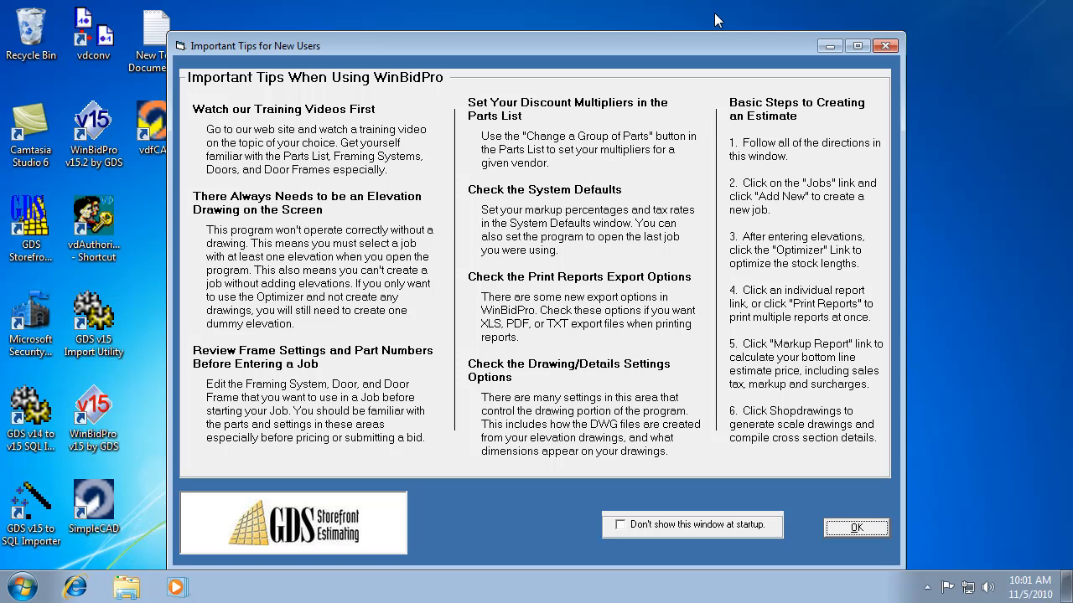
mouse_move(716, 9)
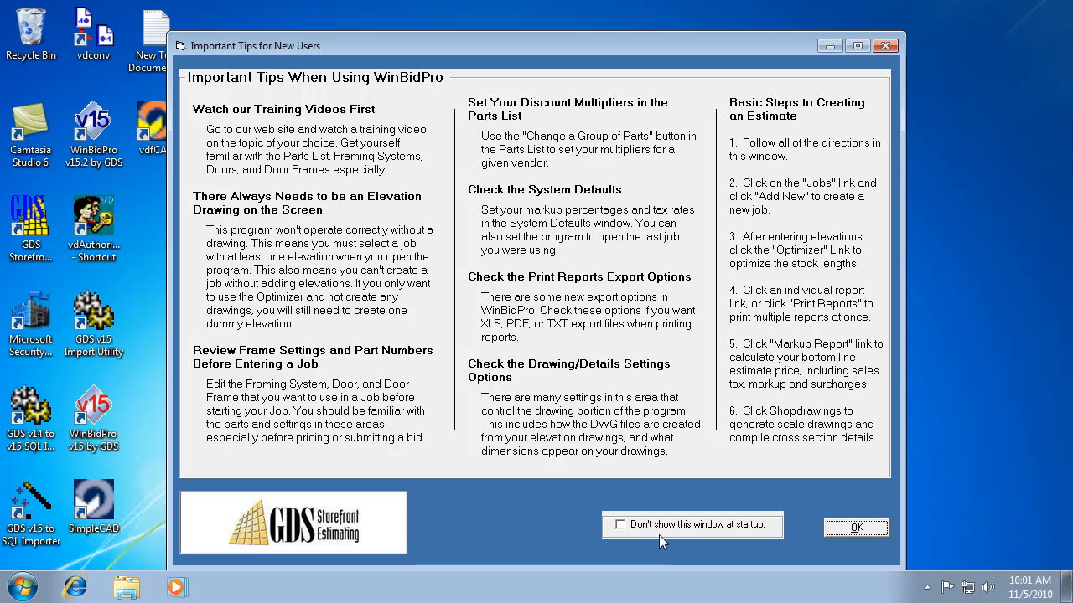
mouse_move(702, 535)
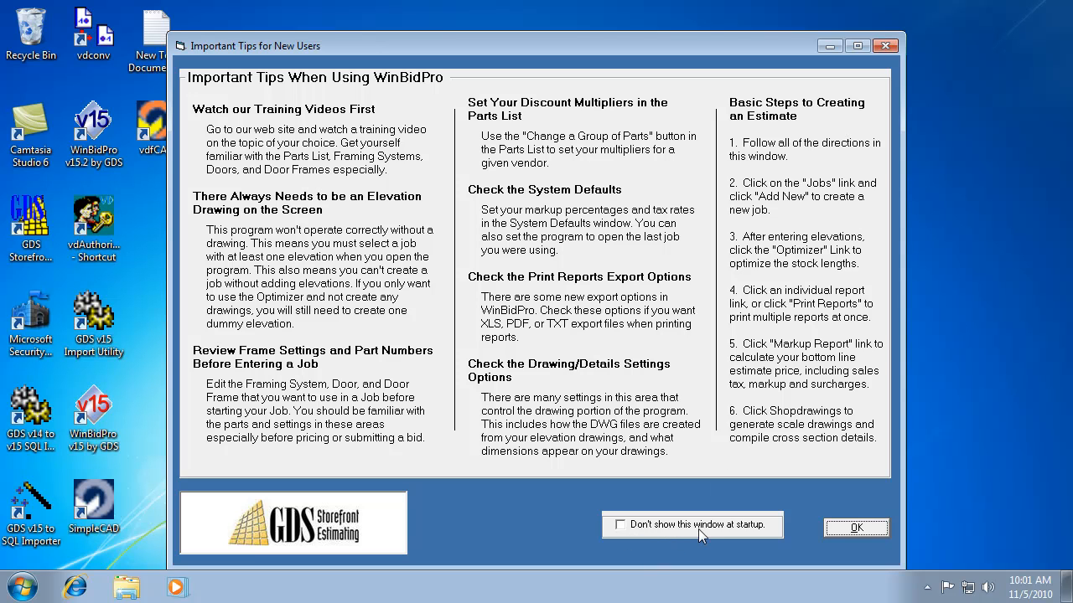
mouse_move(784, 540)
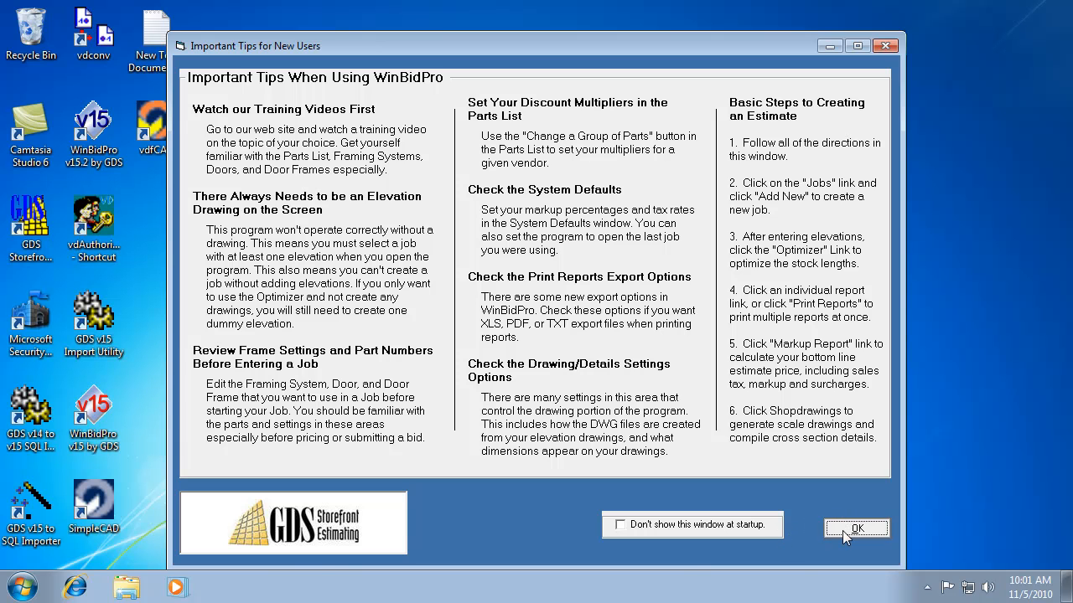
Step: Dismiss the Important Tips for New Users window to show the sample job elevation
click(856, 528)
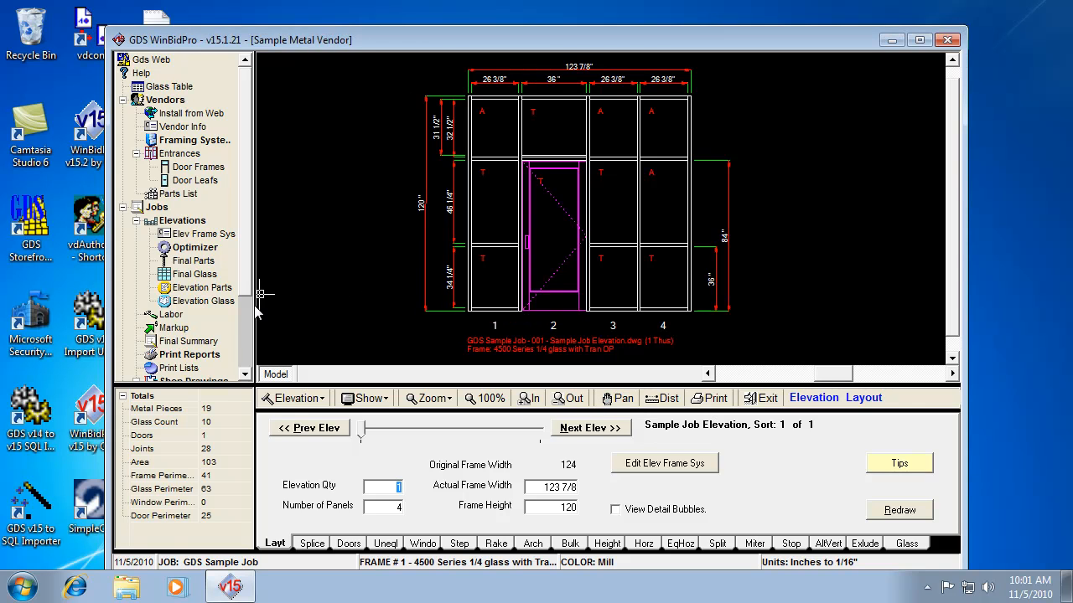
mouse_move(513, 386)
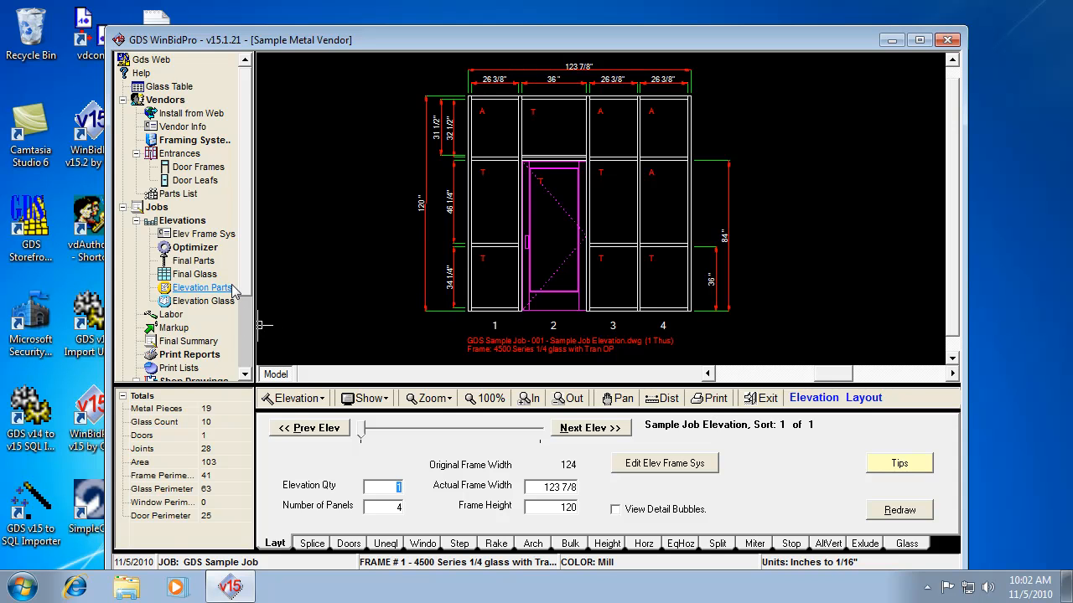
mouse_move(249, 347)
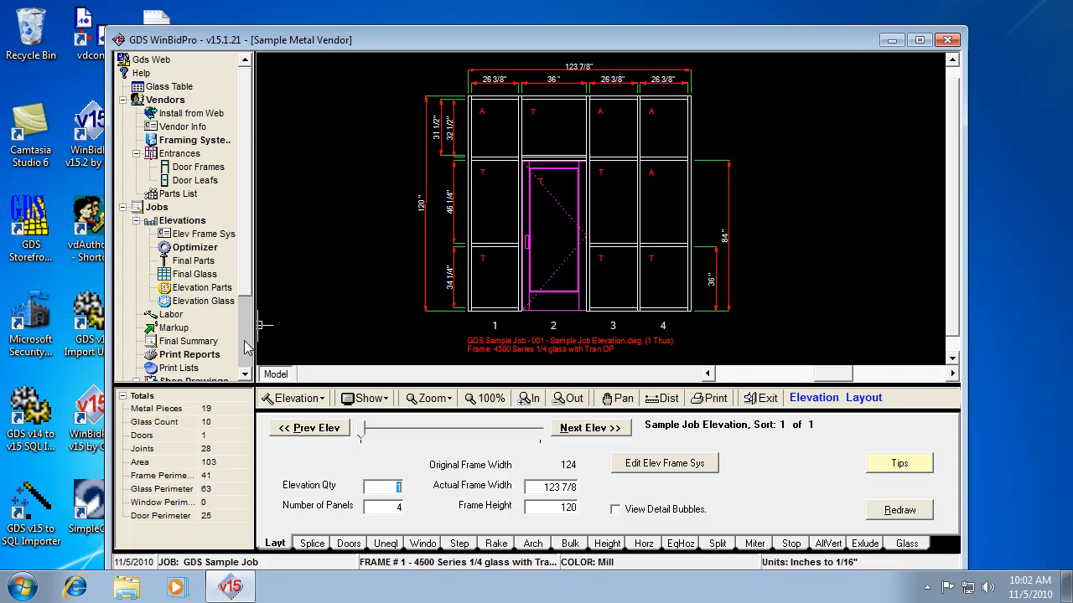
Step: Scroll the navigation tree down to reveal the System Defaults entry
scroll(down, 3)
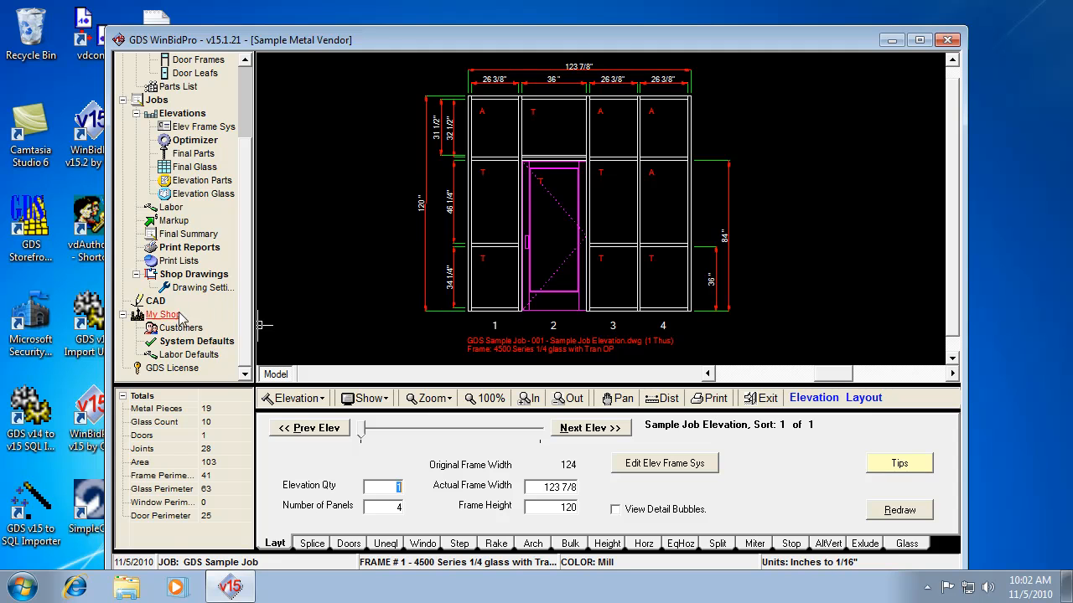
mouse_move(197, 342)
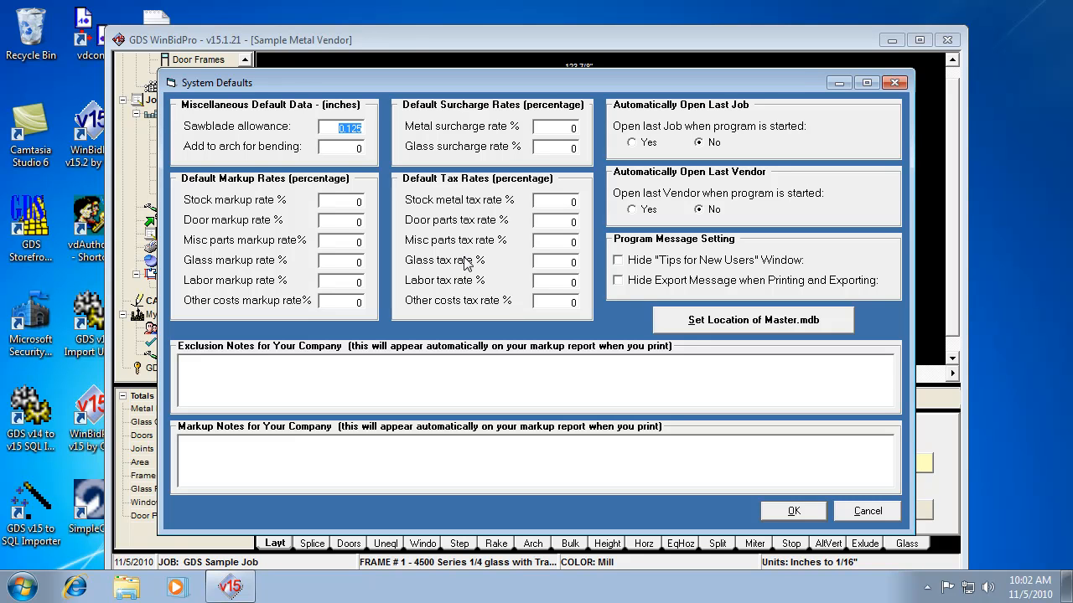
mouse_move(584, 163)
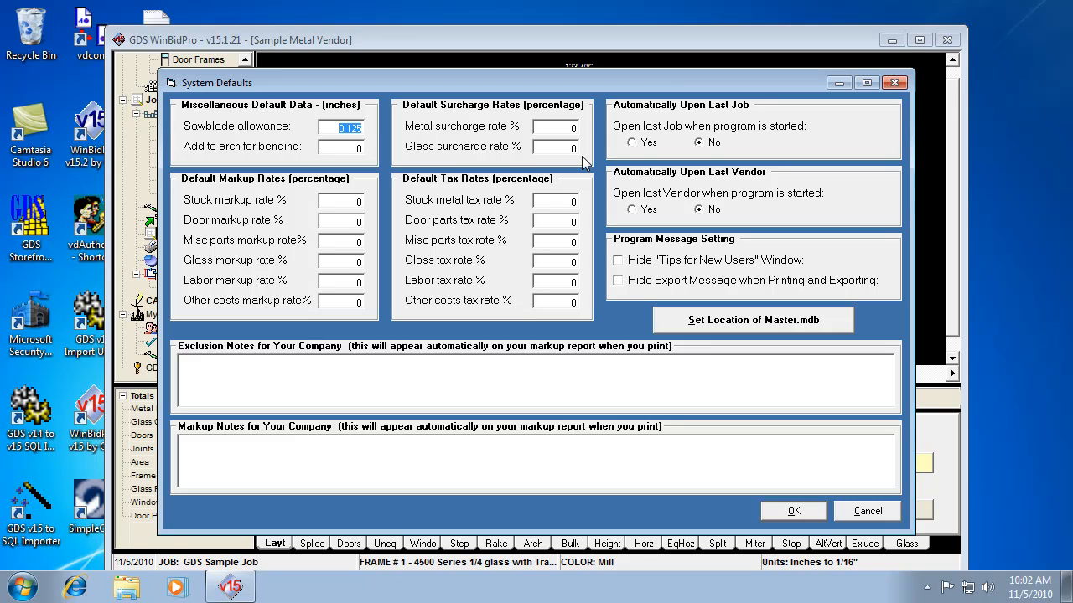
mouse_move(717, 193)
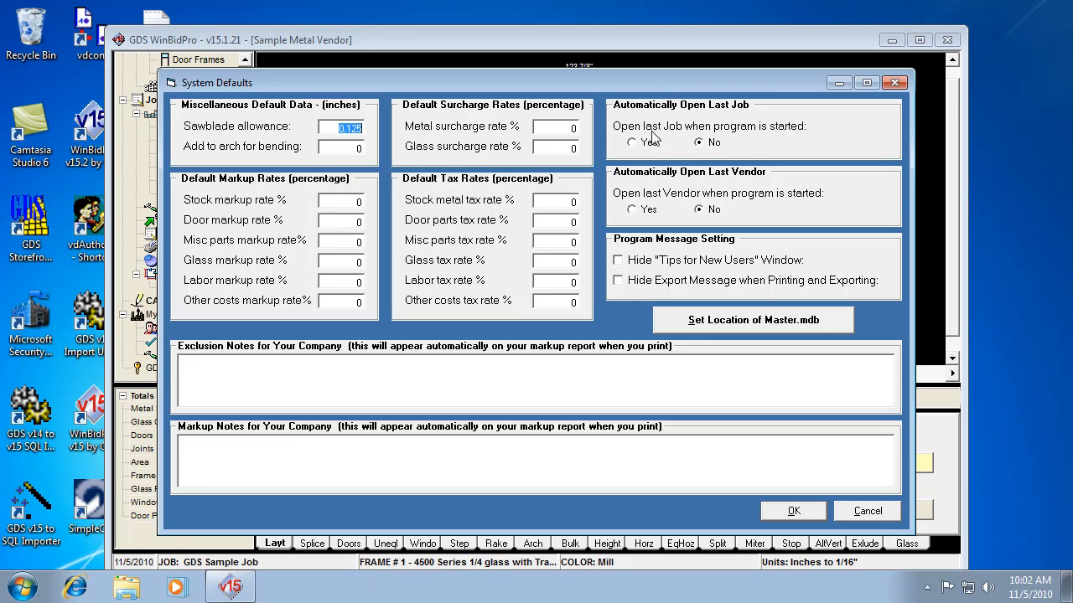
mouse_move(652, 139)
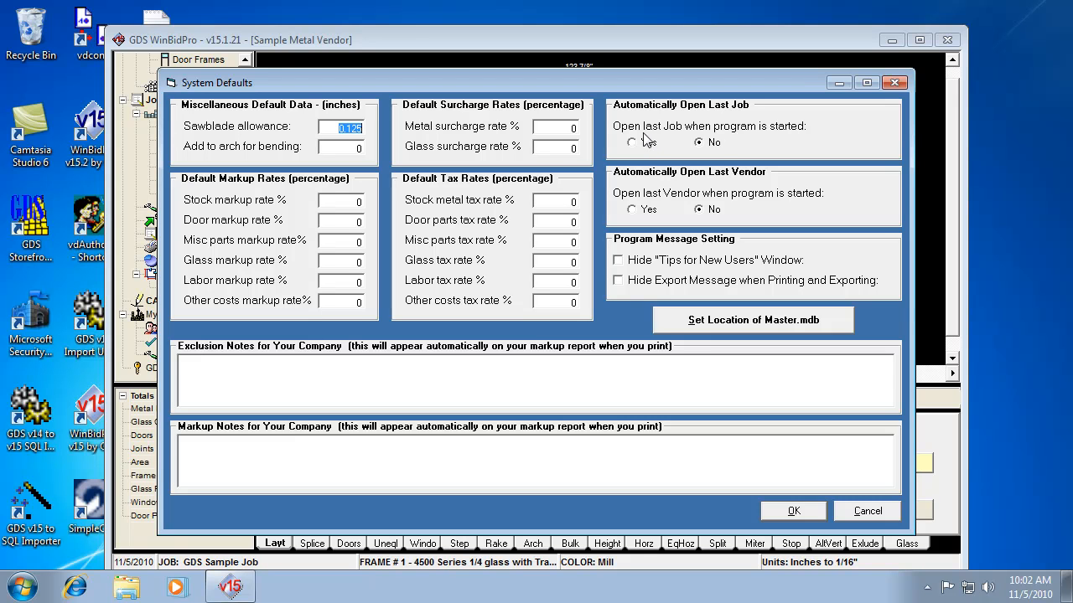
mouse_move(746, 140)
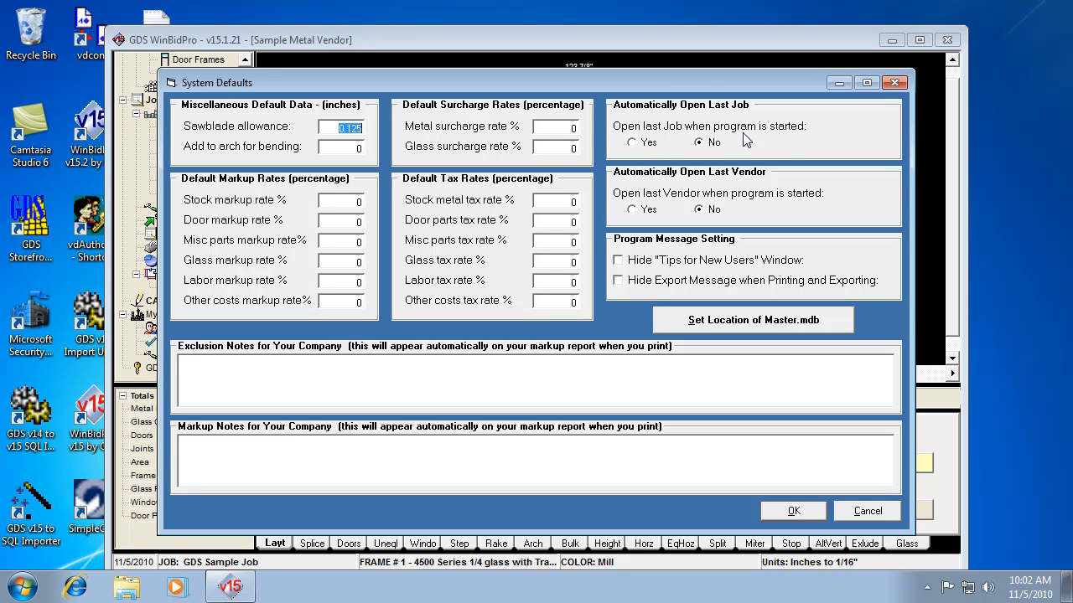
mouse_move(801, 154)
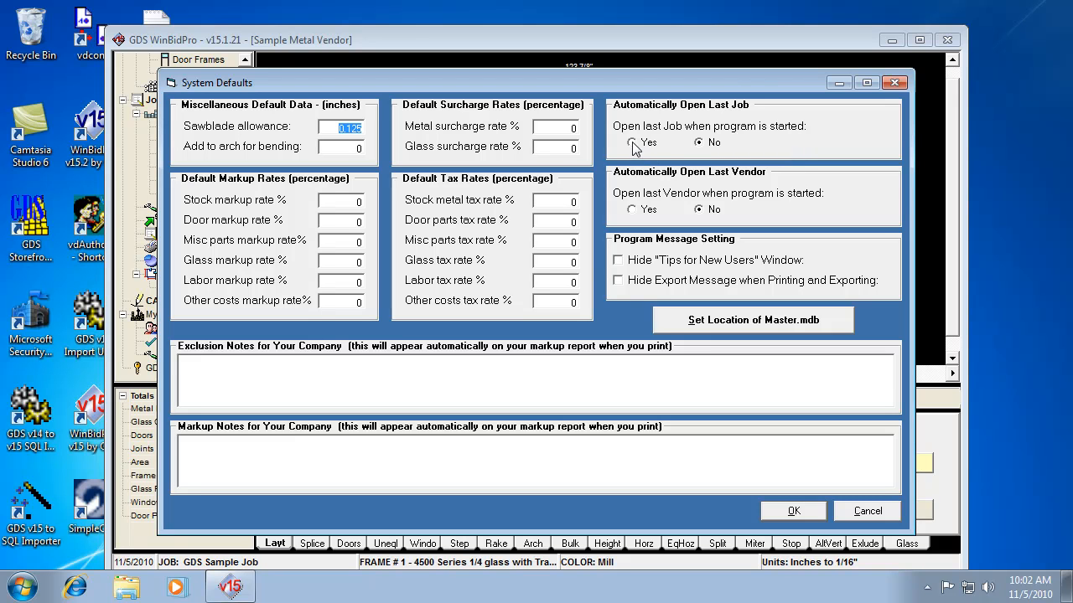
Step: Set Automatically Open Last Job and Automatically Open Last Vendor both to Yes
click(632, 143)
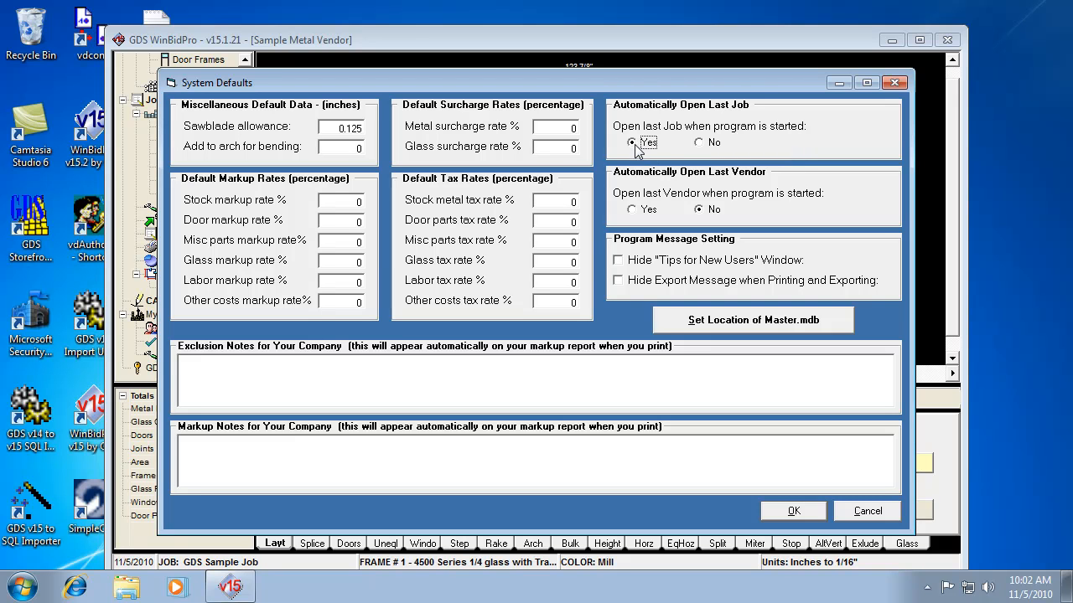
mouse_move(687, 143)
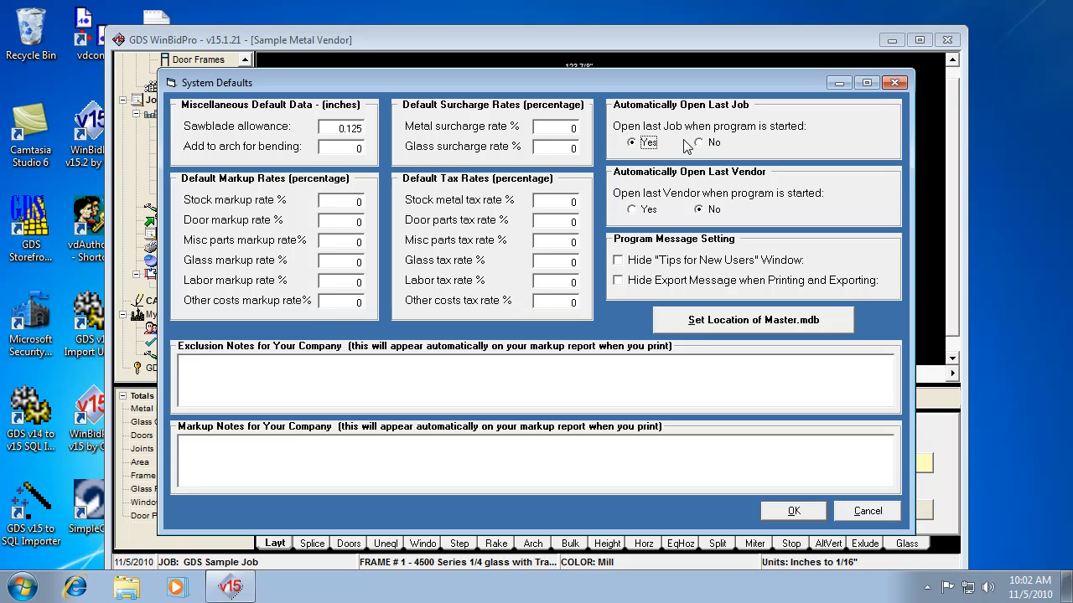
mouse_move(670, 158)
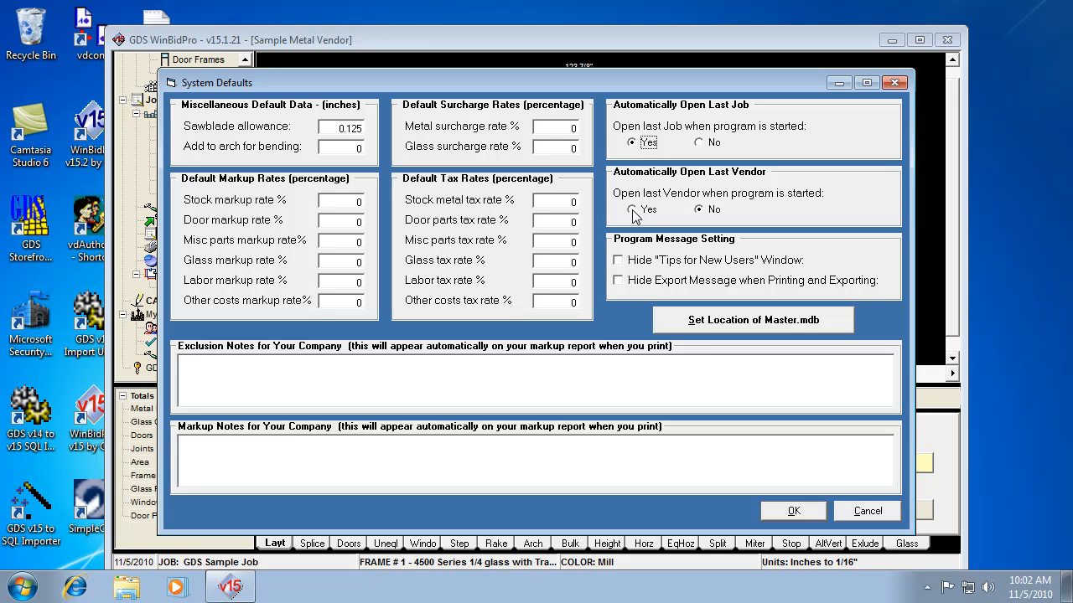
click(632, 210)
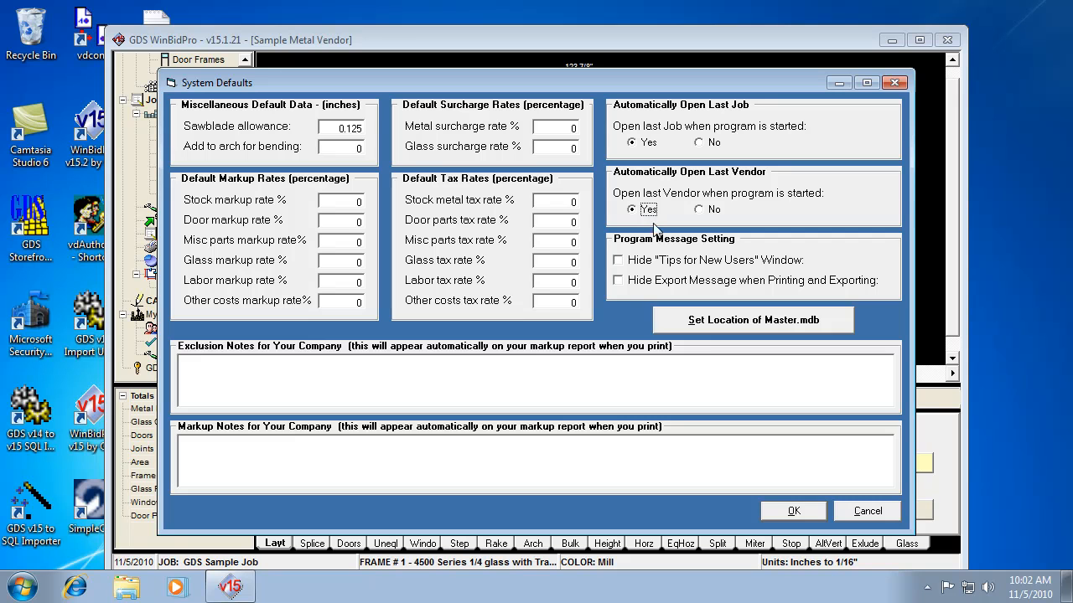
mouse_move(662, 235)
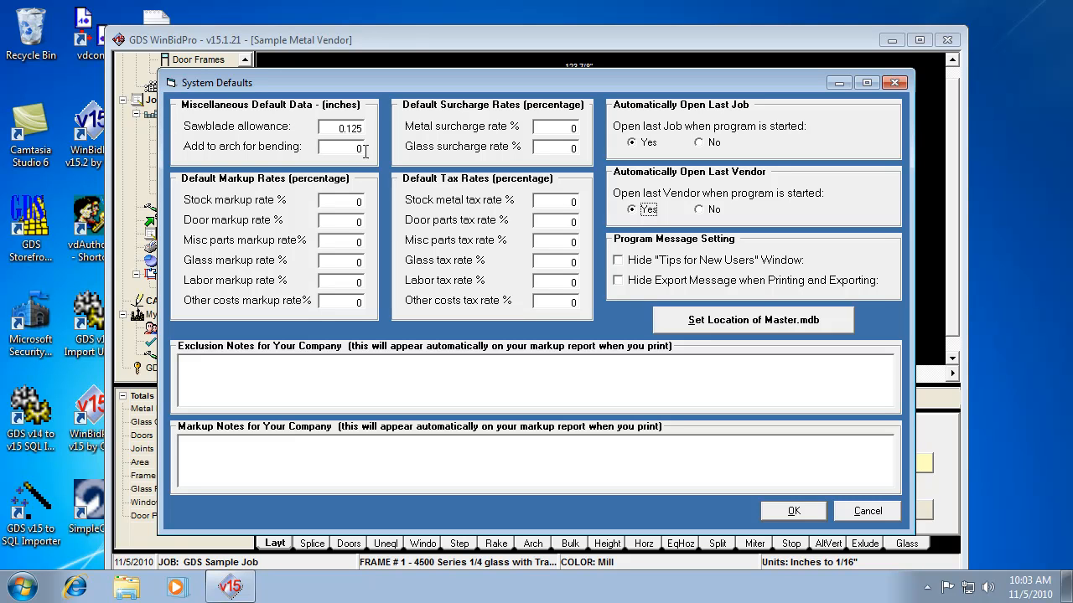
mouse_move(368, 161)
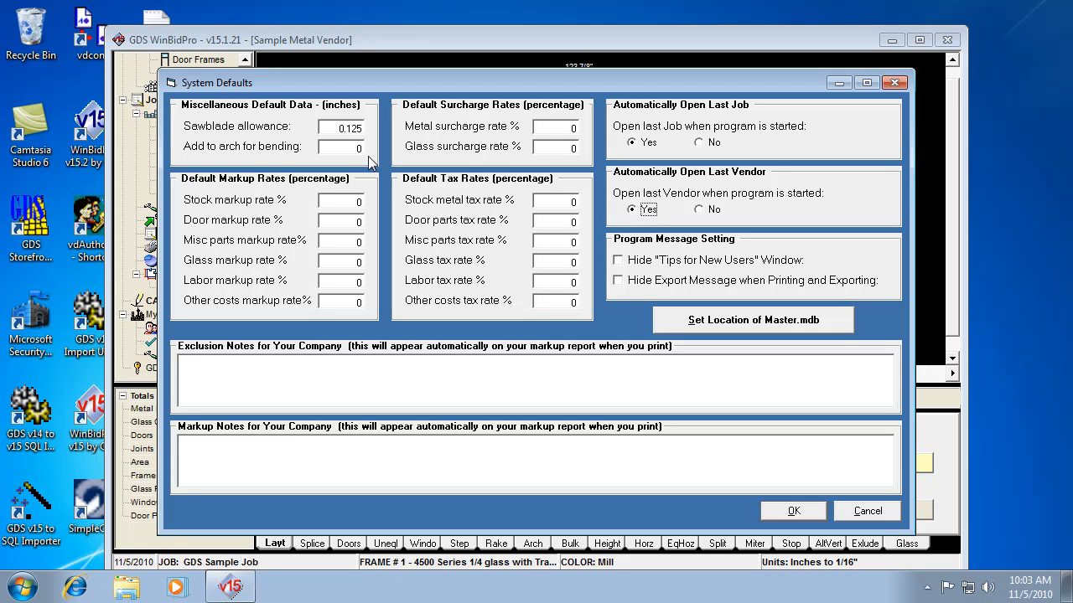
mouse_move(382, 143)
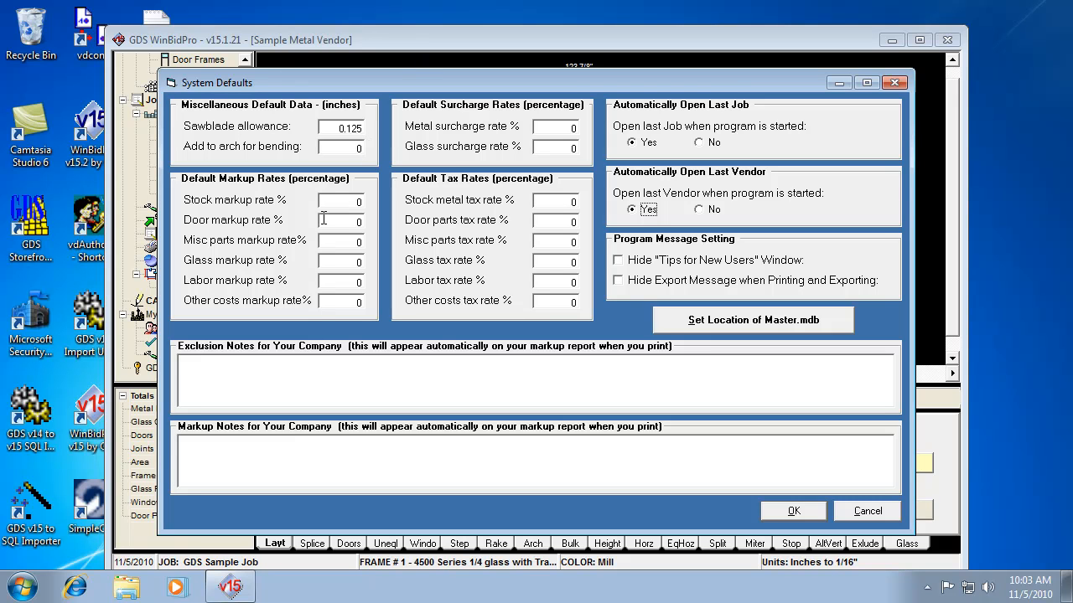
mouse_move(255, 227)
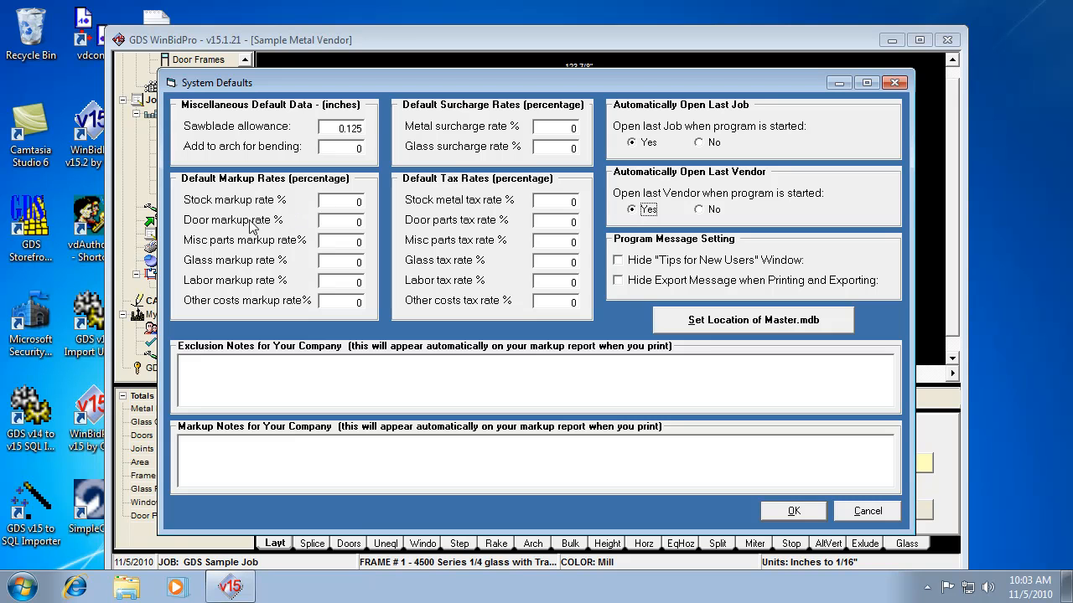
mouse_move(214, 199)
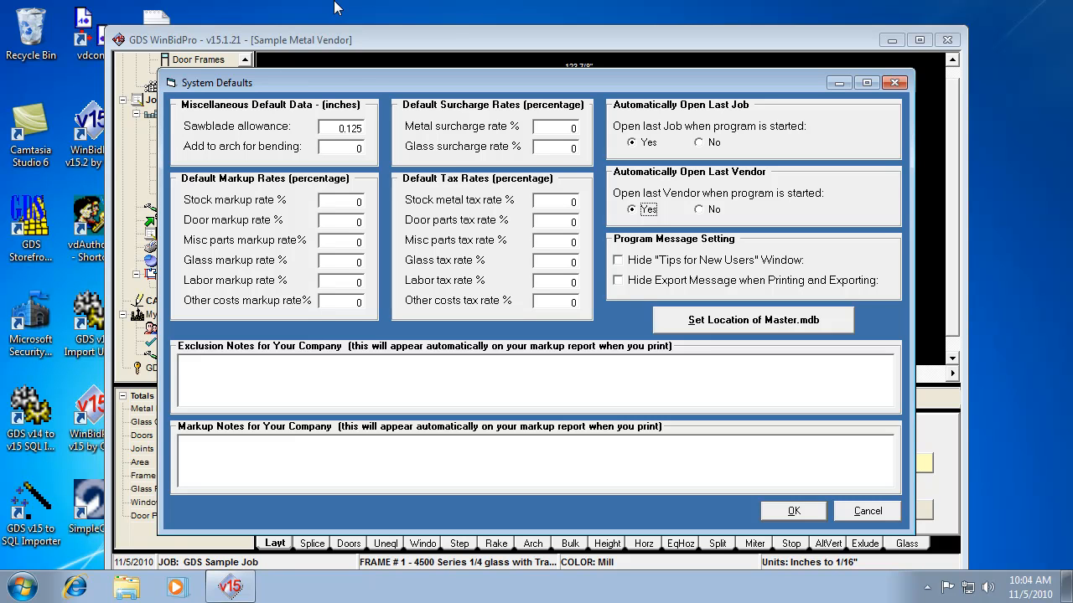
mouse_move(317, 127)
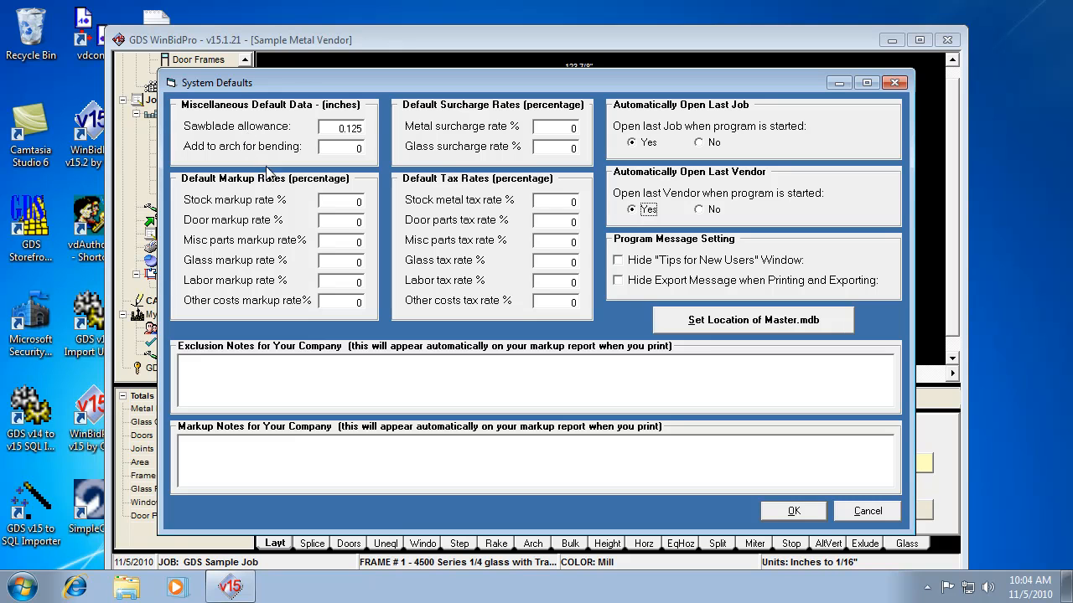
mouse_move(218, 218)
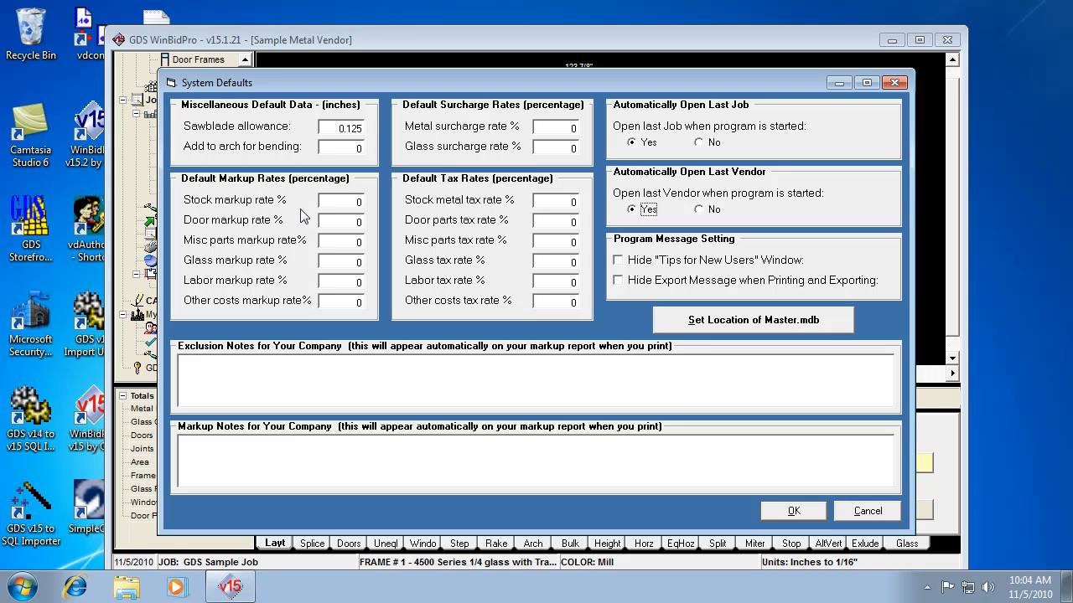
mouse_move(367, 214)
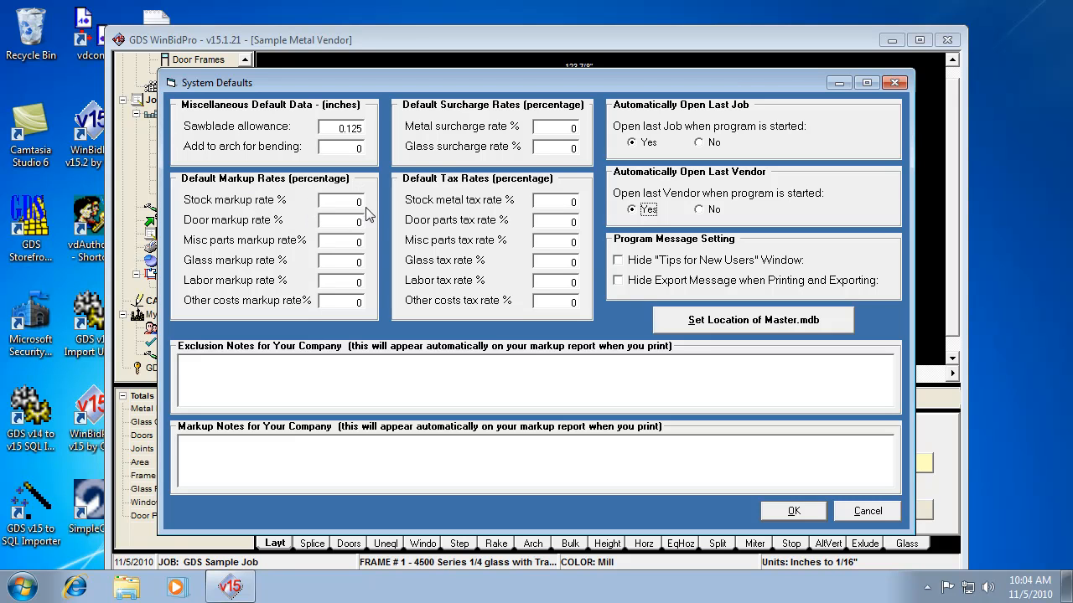
mouse_move(361, 336)
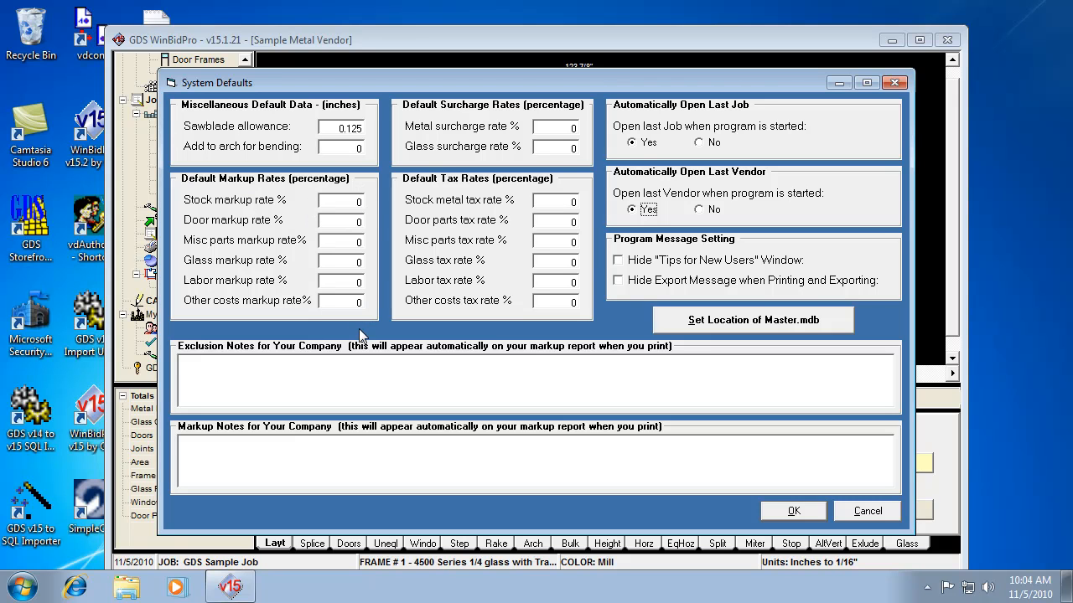
mouse_move(248, 308)
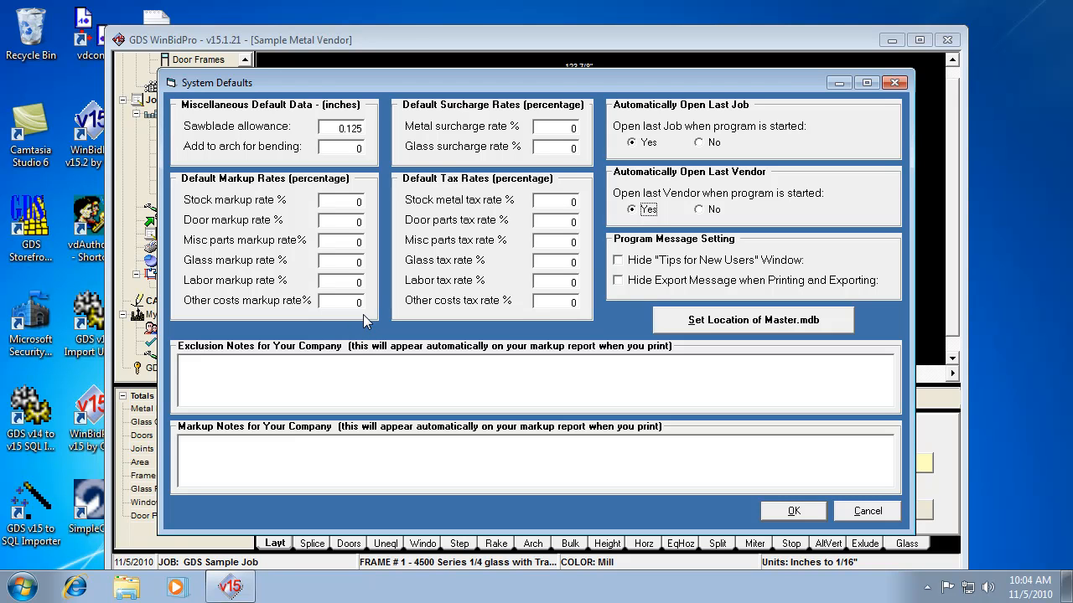
mouse_move(372, 302)
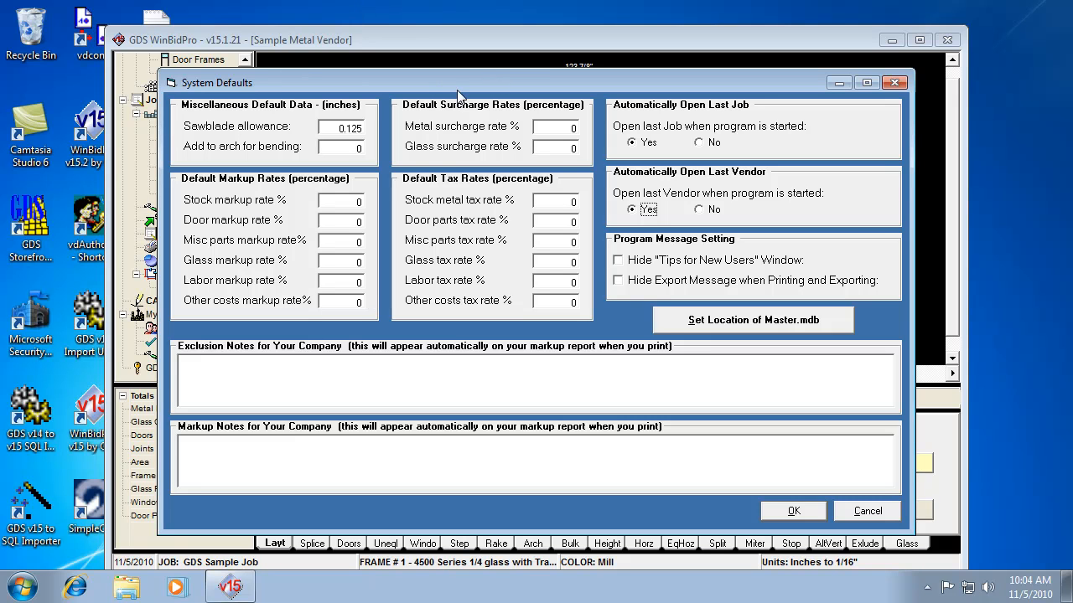
mouse_move(353, 343)
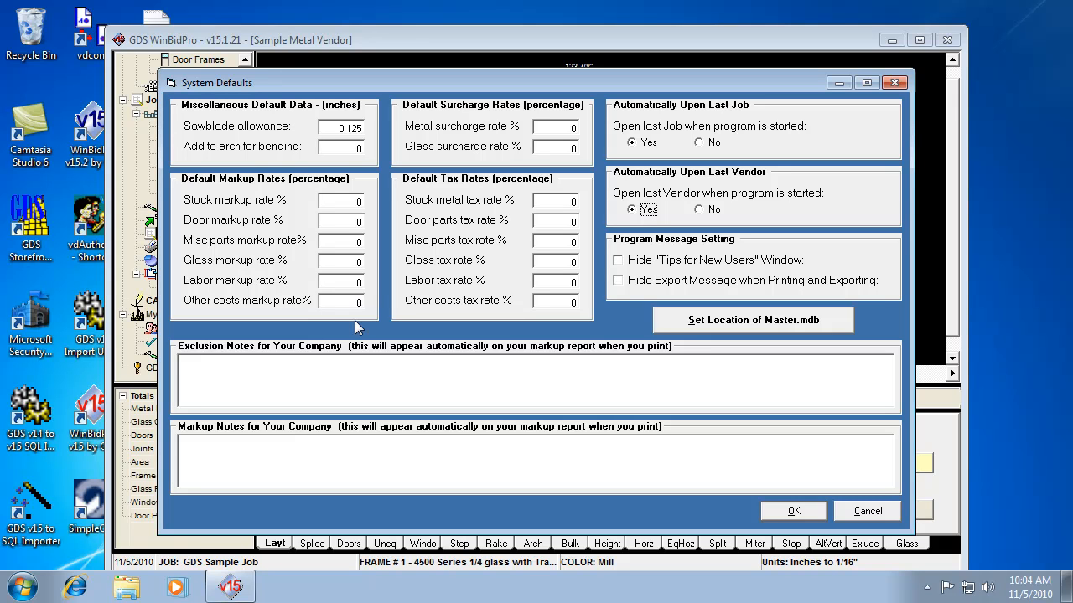
mouse_move(345, 325)
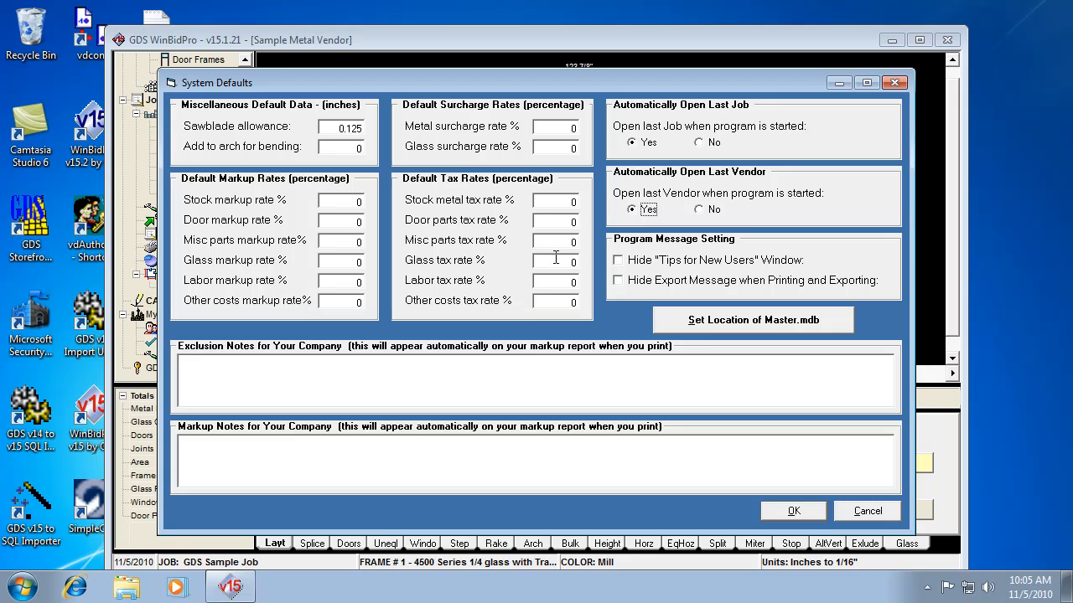
mouse_move(561, 238)
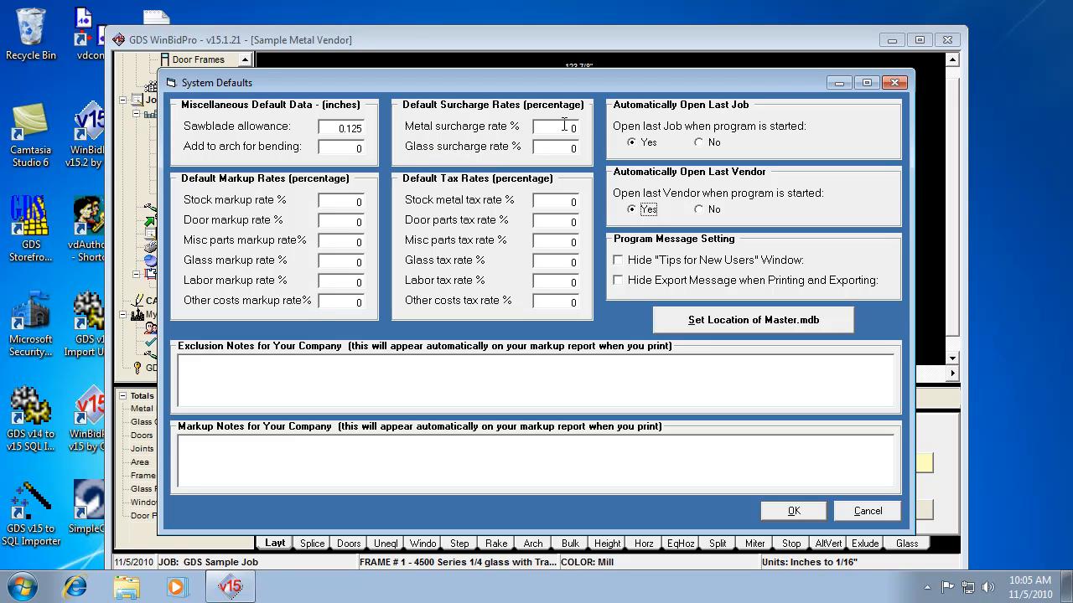
mouse_move(587, 137)
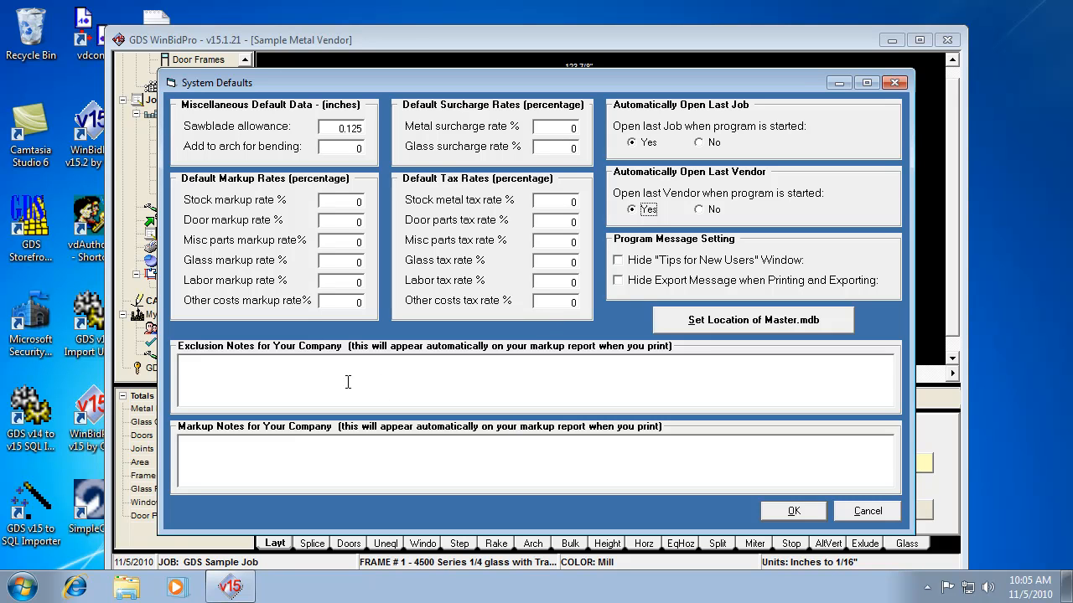
mouse_move(242, 362)
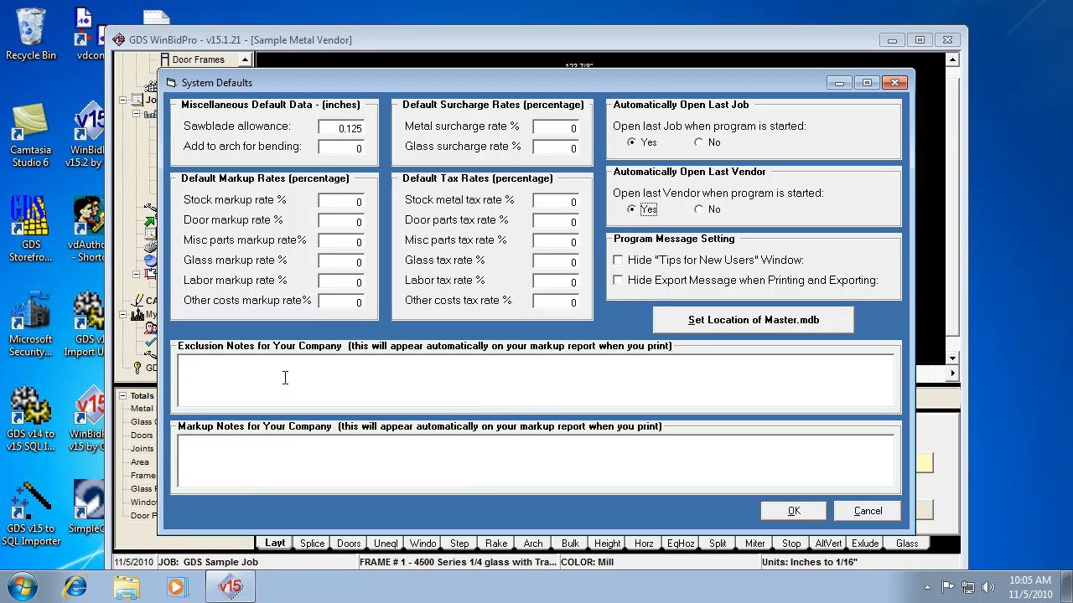
mouse_move(285, 389)
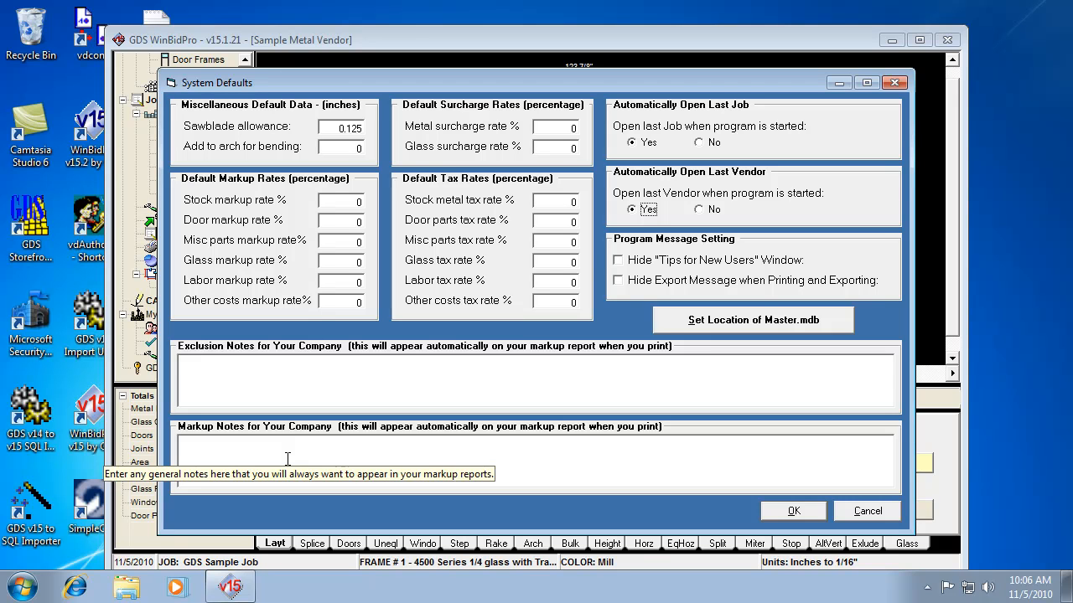
mouse_move(282, 386)
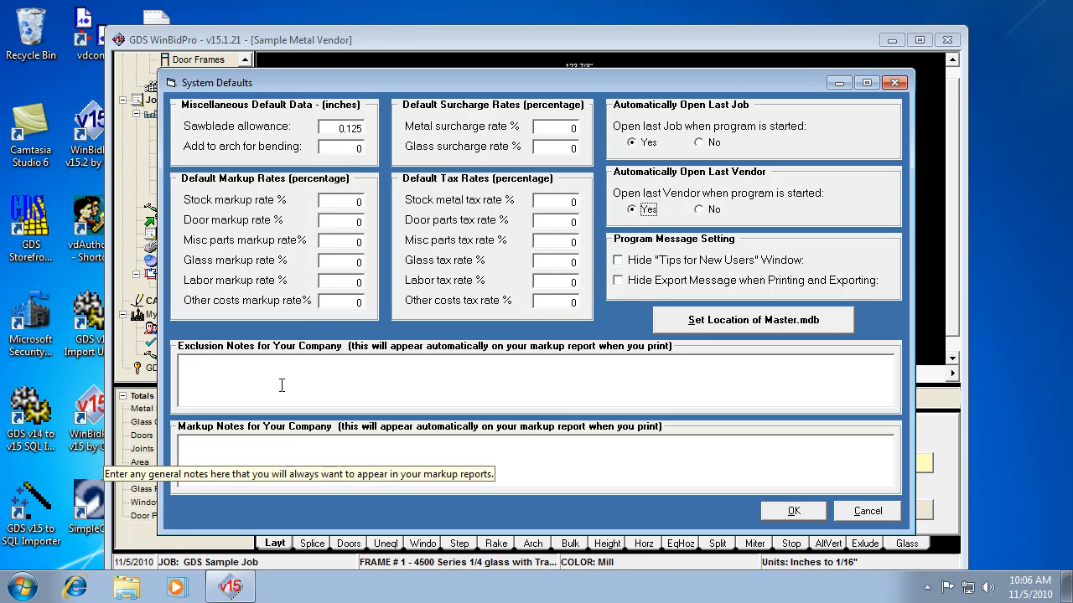
mouse_move(710, 346)
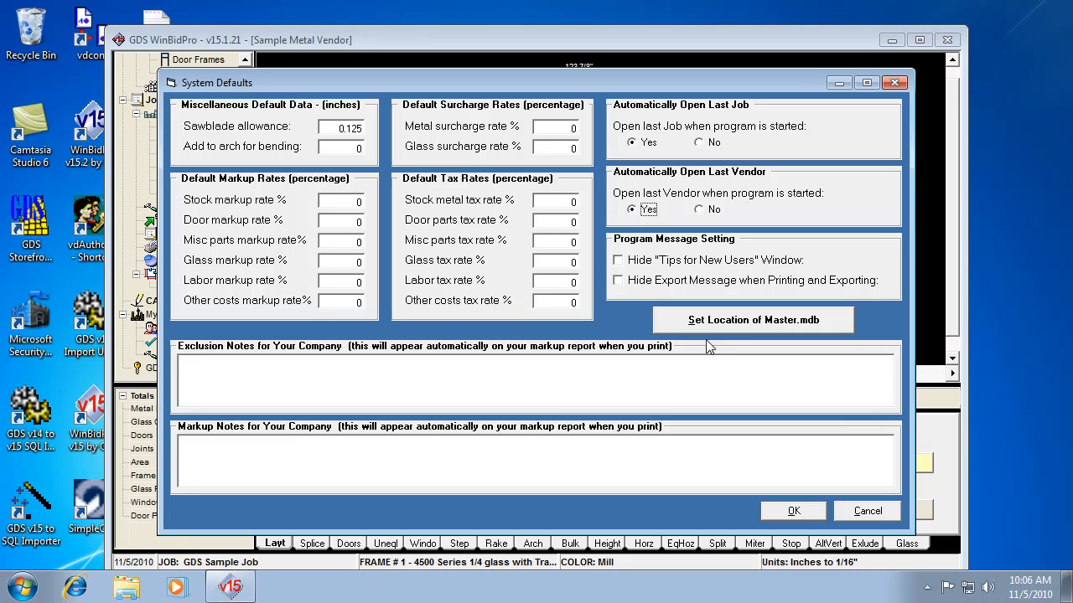
mouse_move(724, 337)
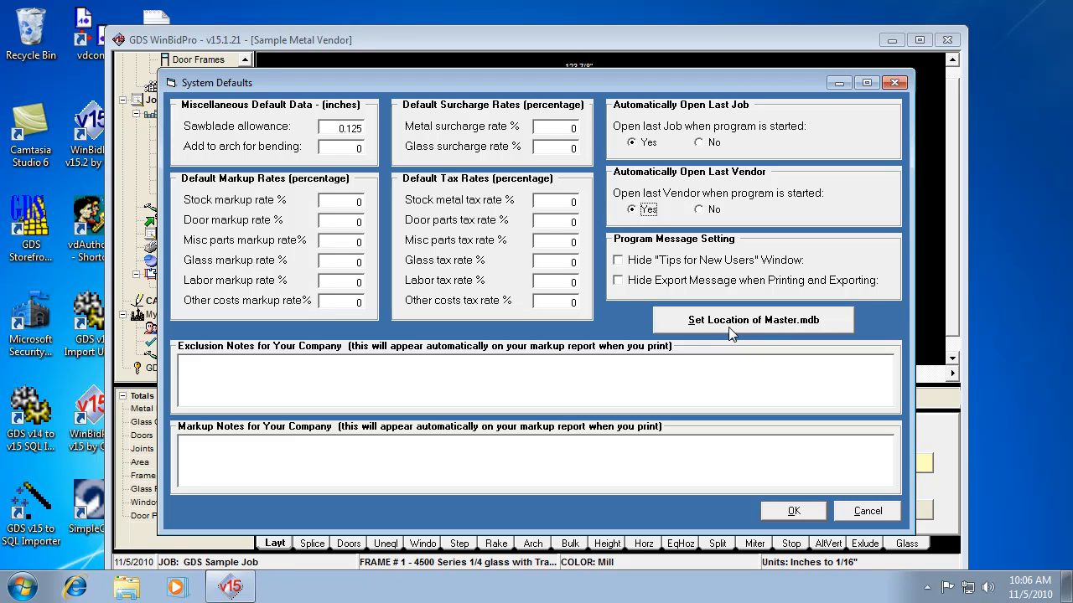
mouse_move(778, 374)
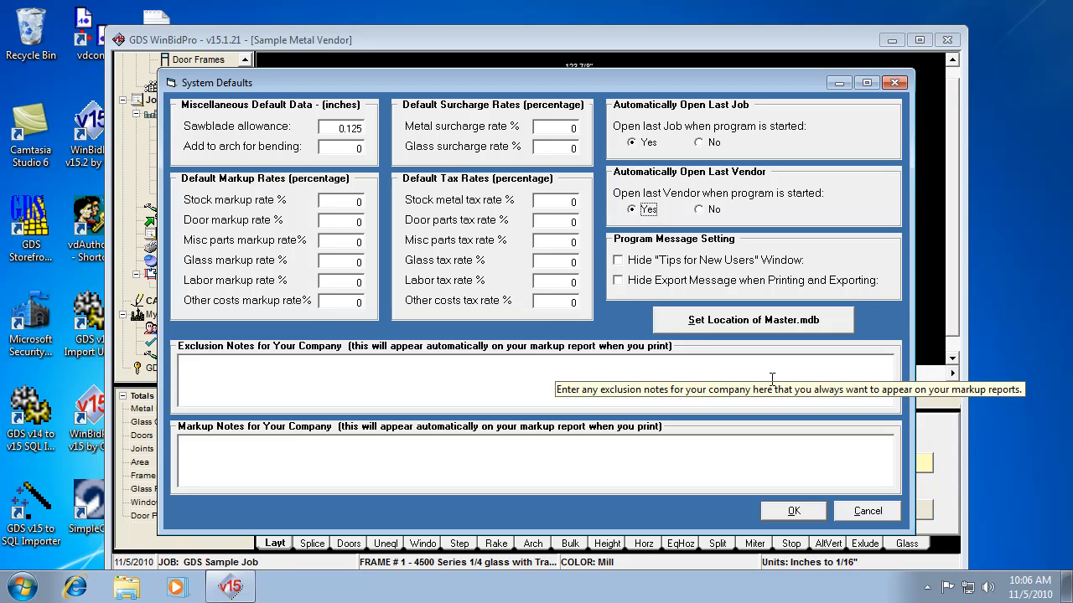
mouse_move(607, 171)
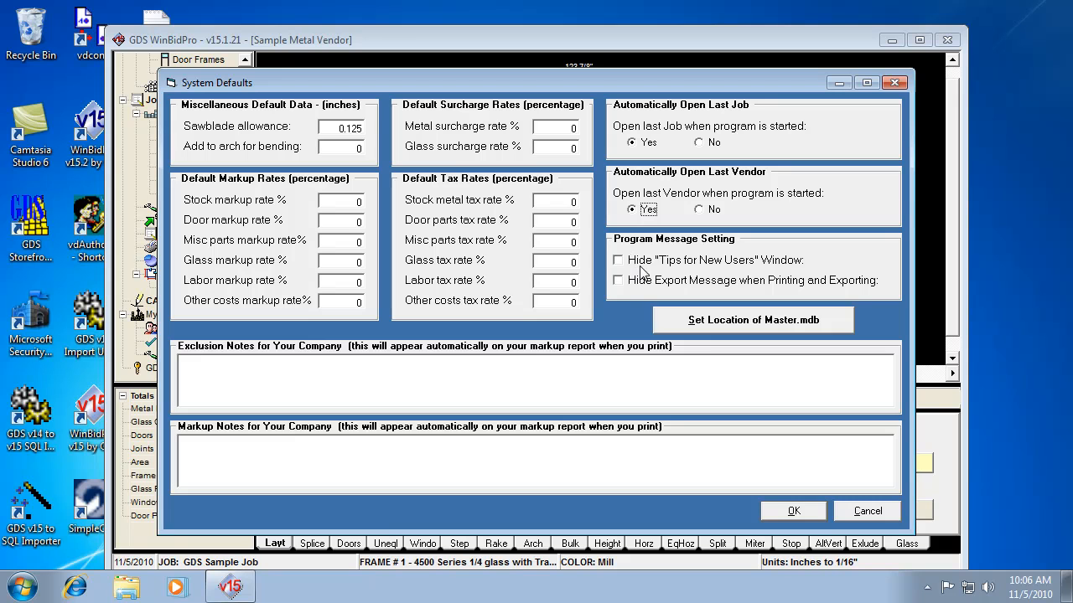
mouse_move(651, 275)
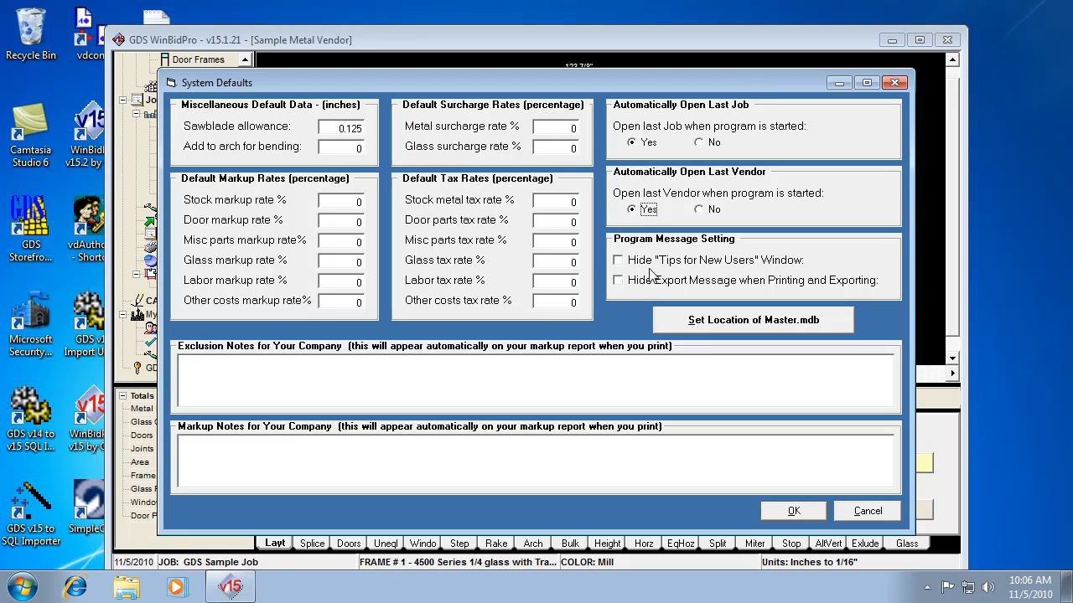
mouse_move(635, 279)
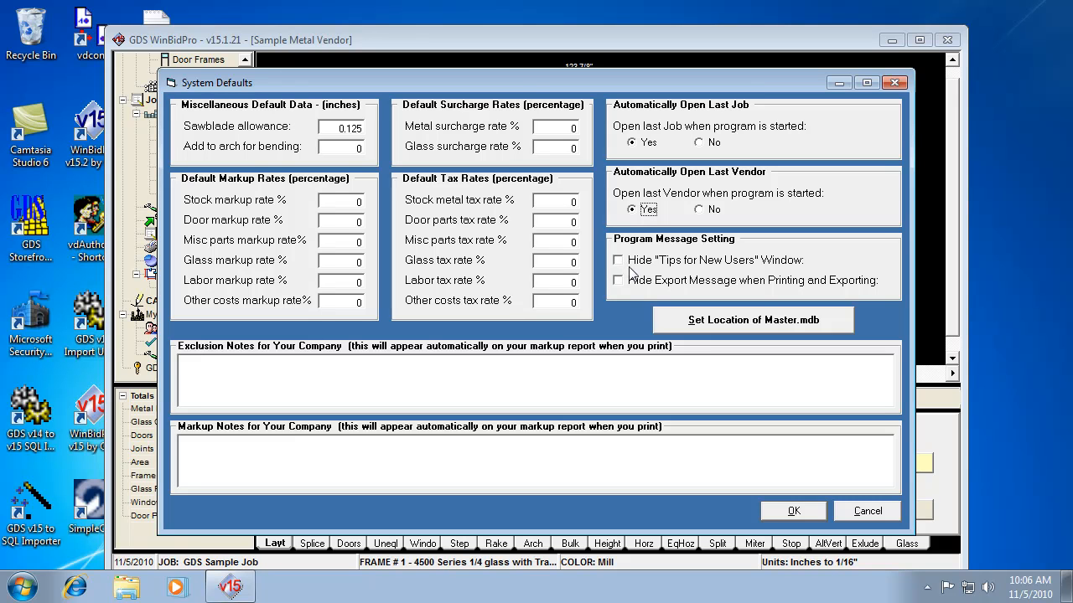
mouse_move(645, 282)
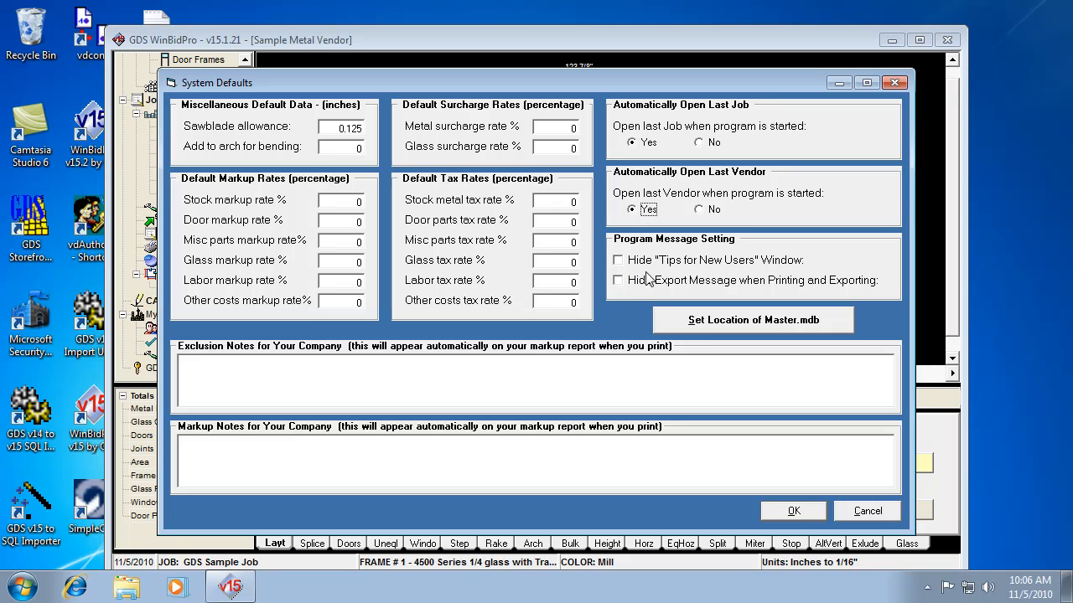
mouse_move(686, 289)
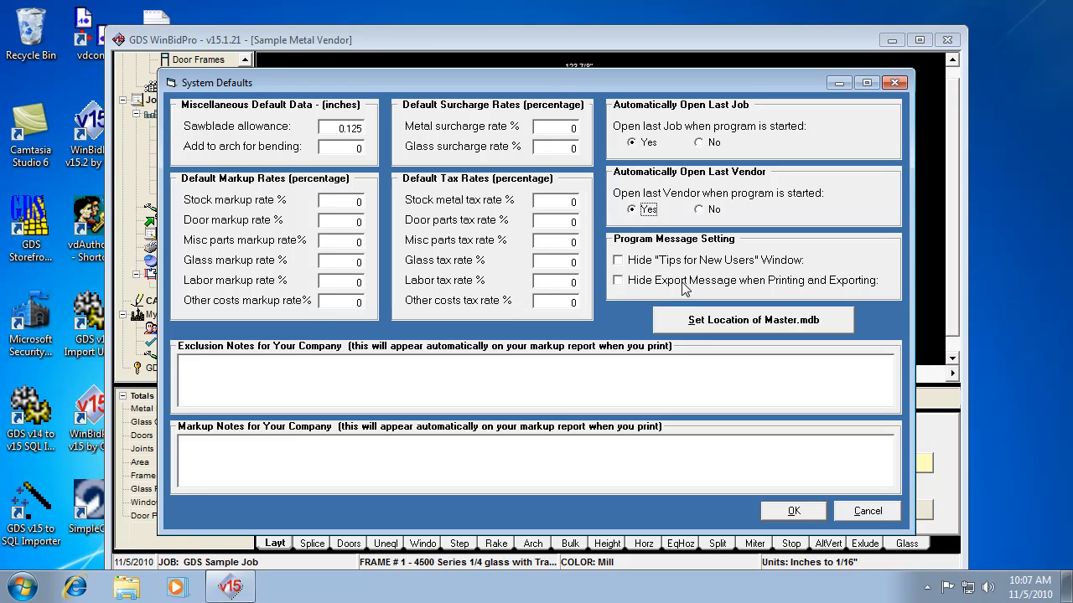
mouse_move(639, 288)
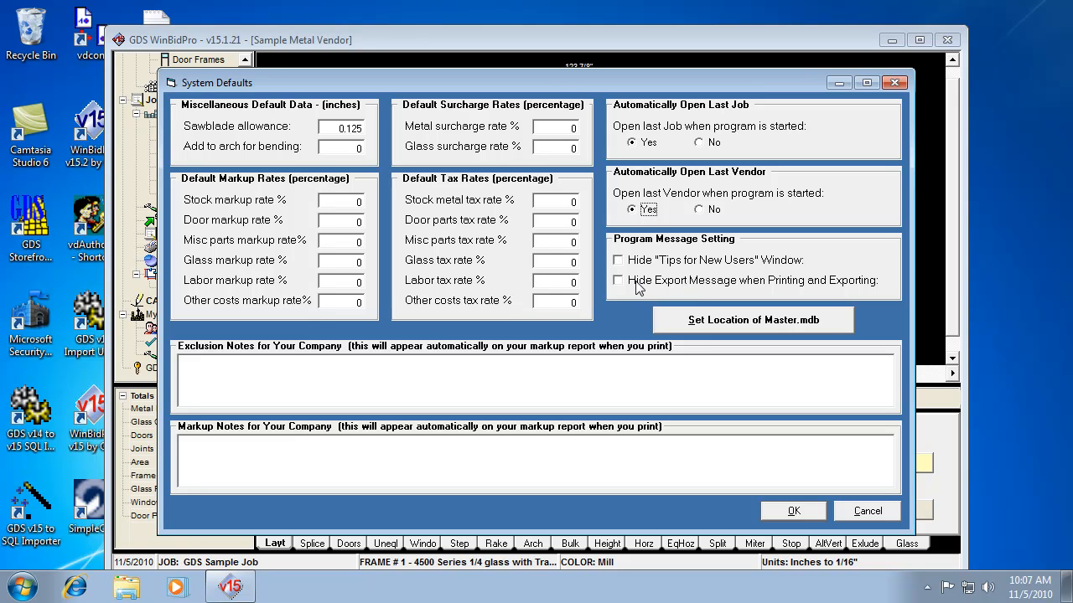
mouse_move(761, 275)
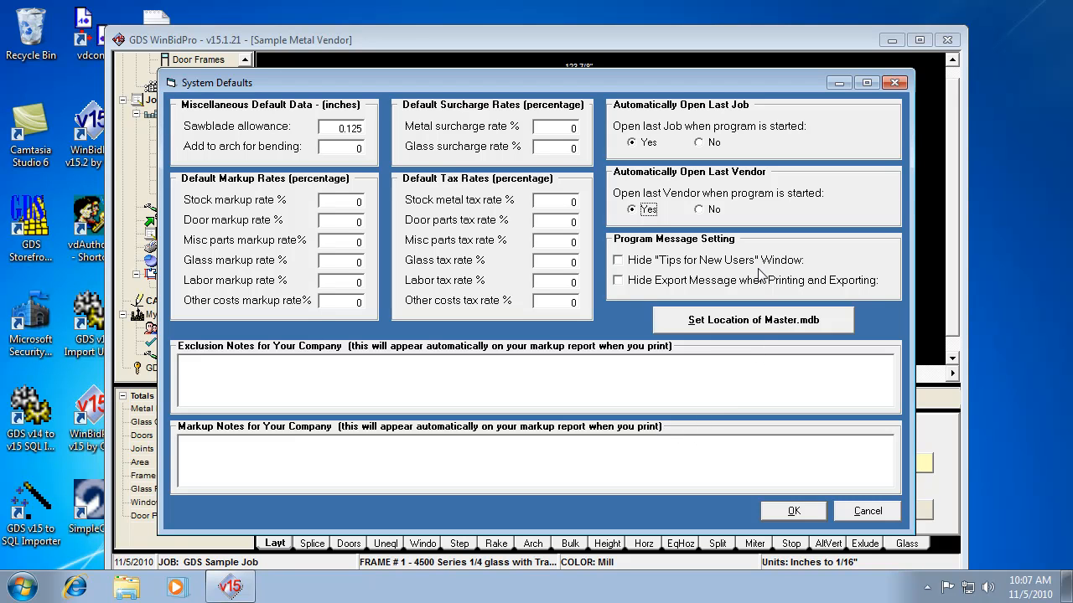
mouse_move(767, 282)
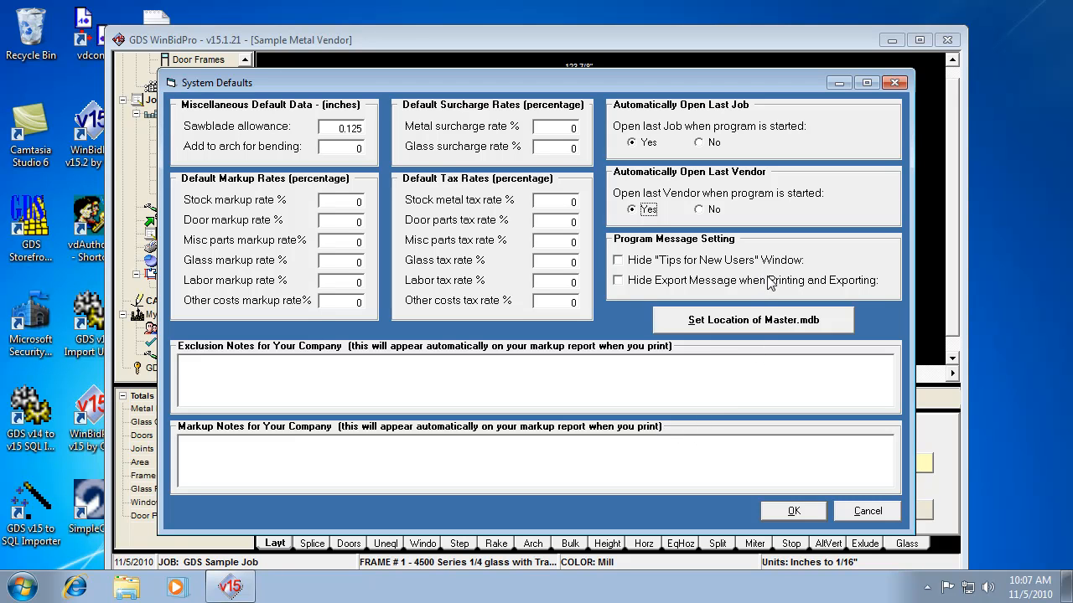
mouse_move(754, 285)
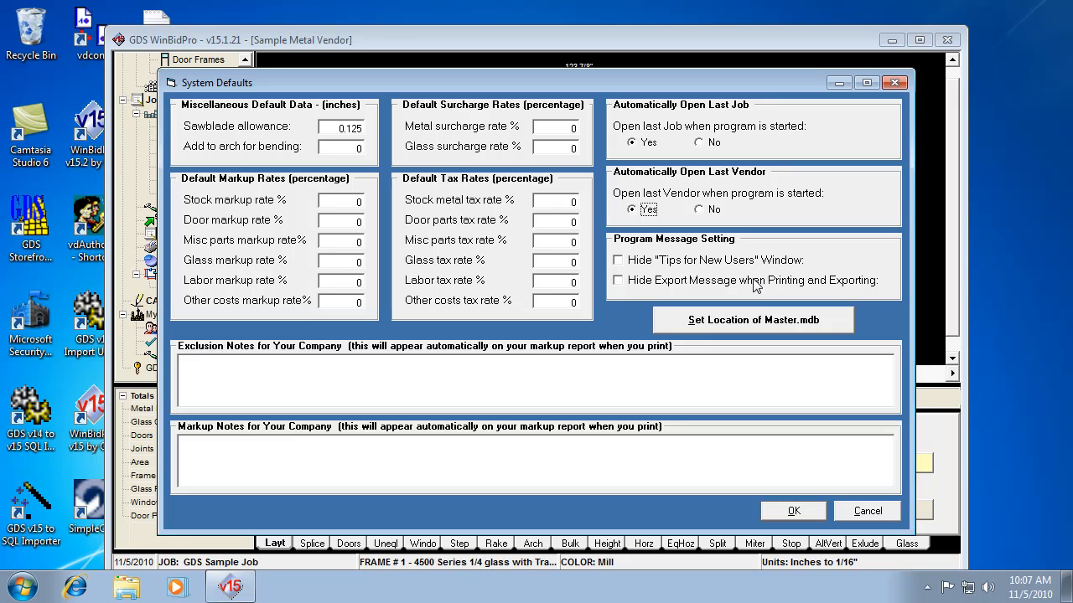
mouse_move(746, 478)
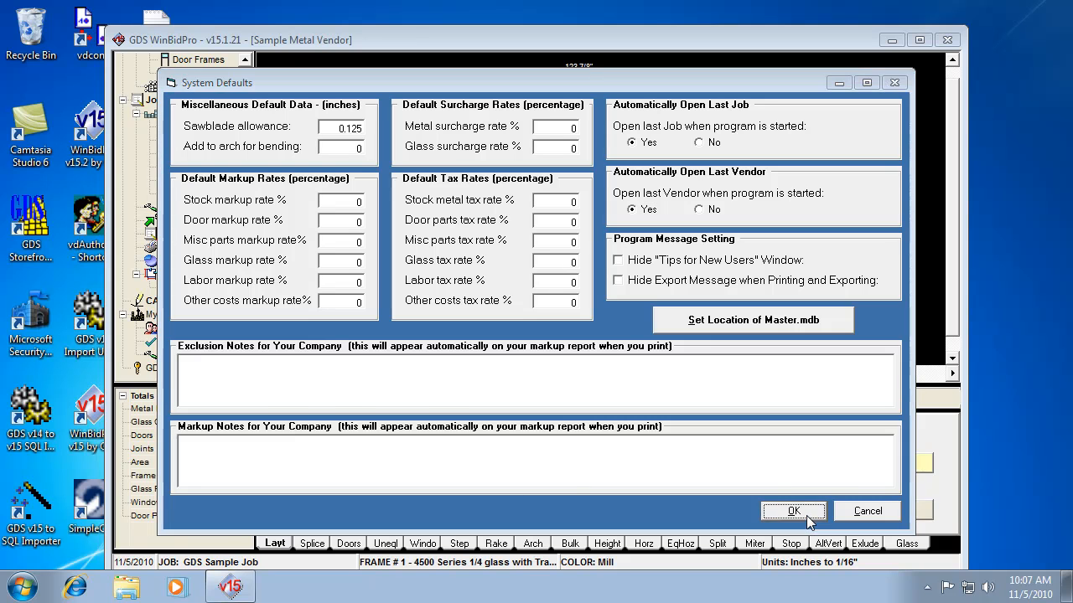
Step: Confirm System Defaults with OK and return to the GDS Sample Job elevation
click(793, 511)
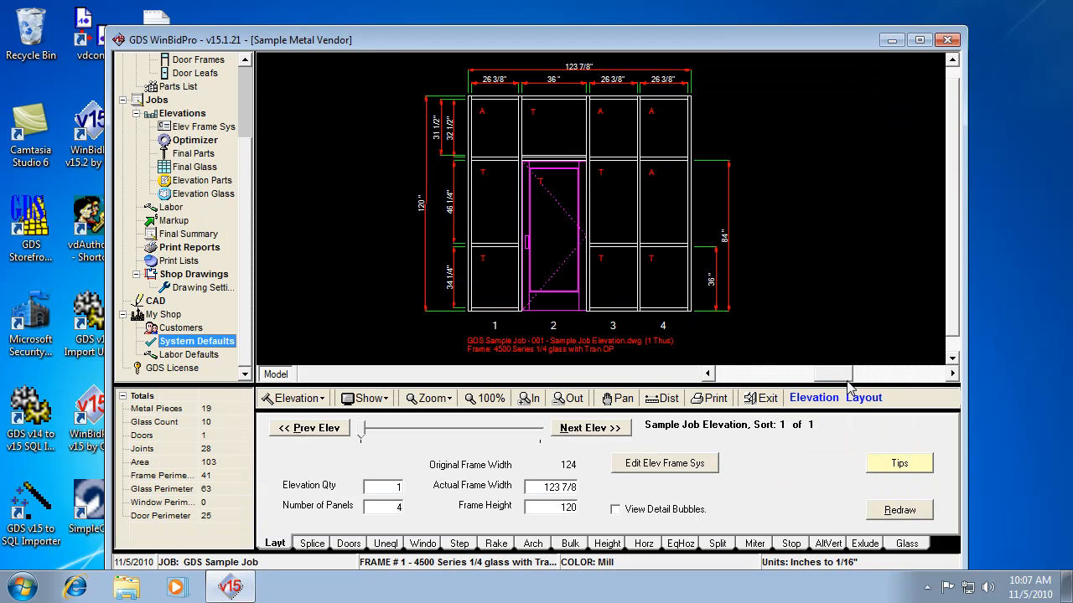